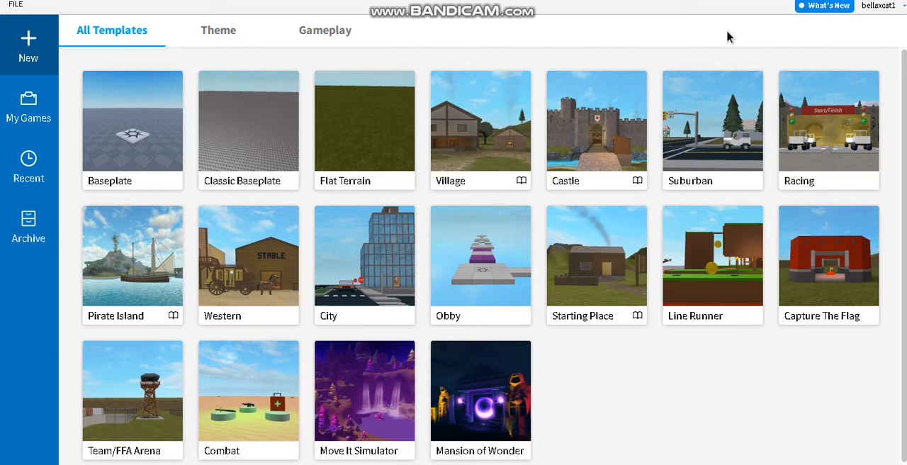
{"action": "mouse_move", "coordinate": [466, 41]}
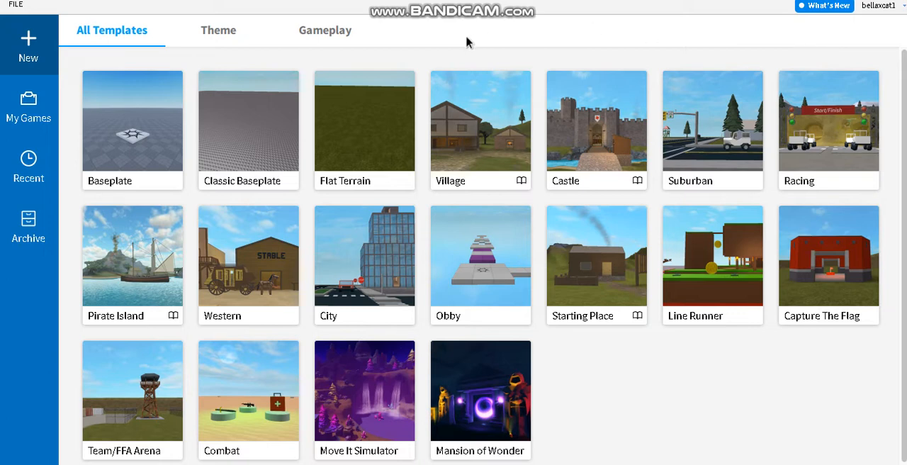
{"action": "mouse_move", "coordinate": [876, 284]}
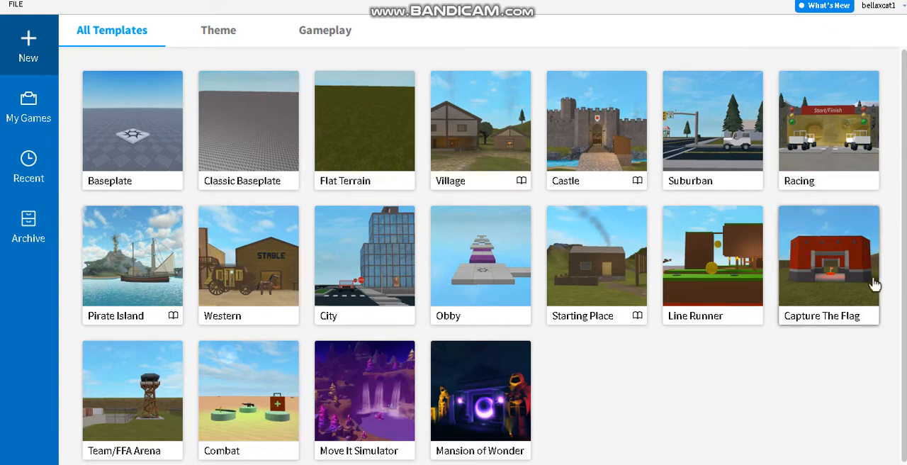
{"action": "mouse_move", "coordinate": [900, 376]}
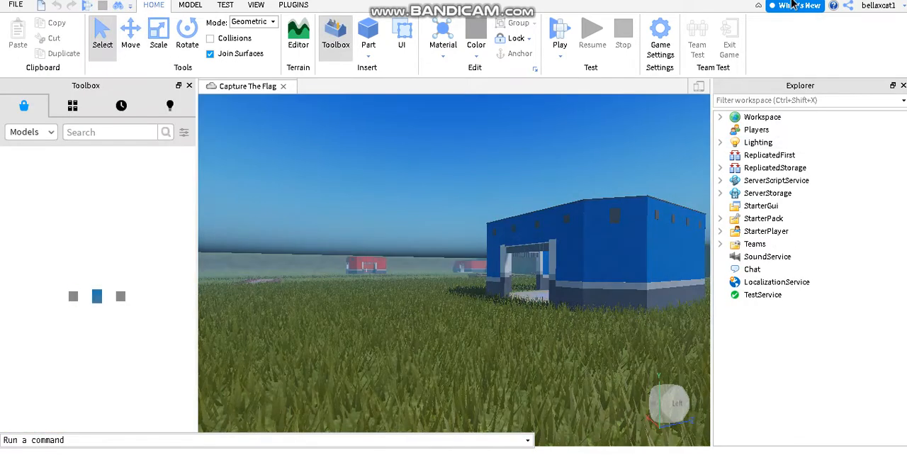
Bring up the File menu to start a new Baseplate place over the Capture The Flag map
{"action": "left_click", "coordinate": [335, 31]}
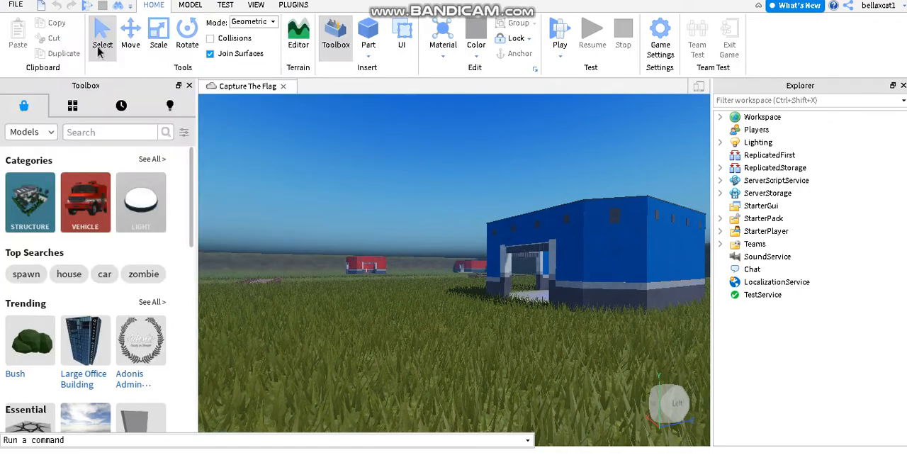
{"action": "left_click", "coordinate": [14, 6]}
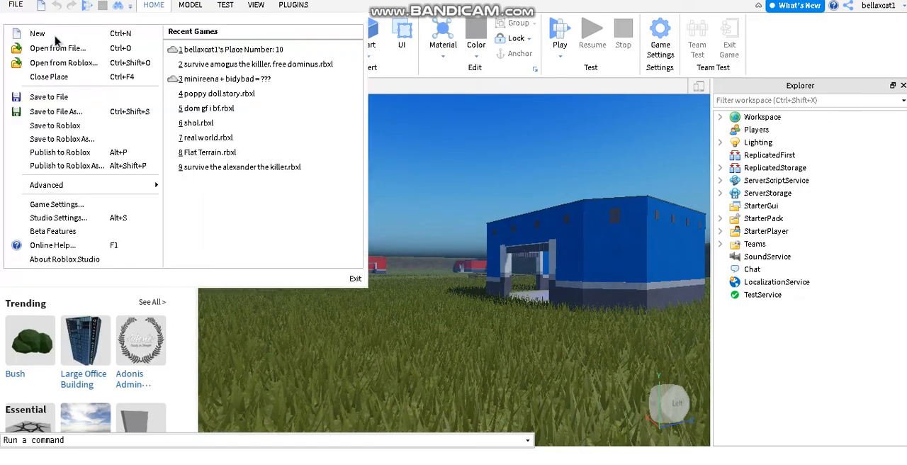
{"action": "mouse_move", "coordinate": [58, 48]}
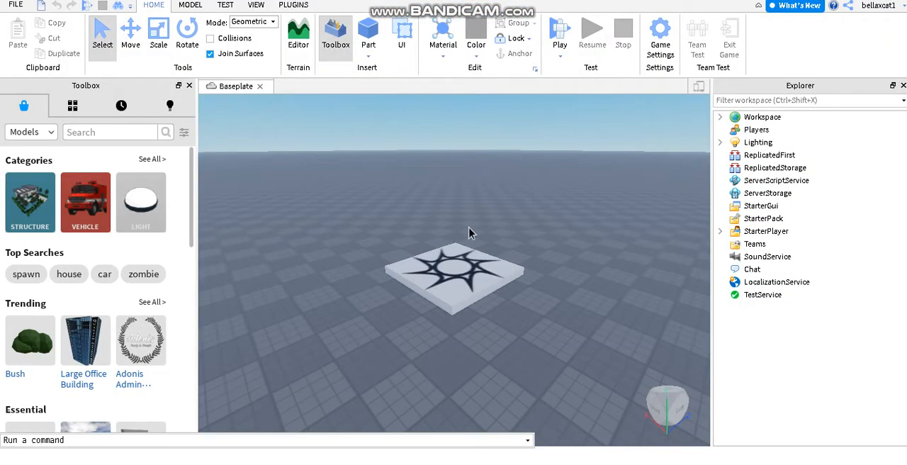
Delete the SpawnLocation pad from the new Baseplate, leaving empty ground
{"action": "left_click", "coordinate": [454, 277]}
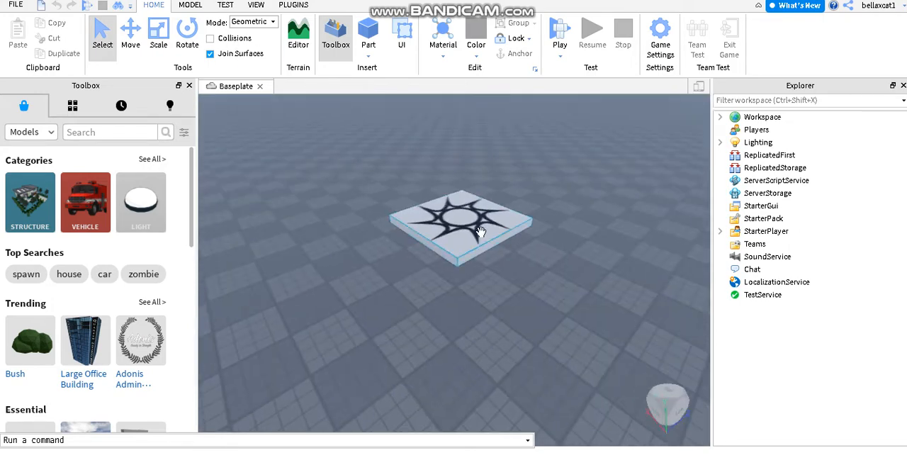
{"action": "left_click", "coordinate": [784, 155]}
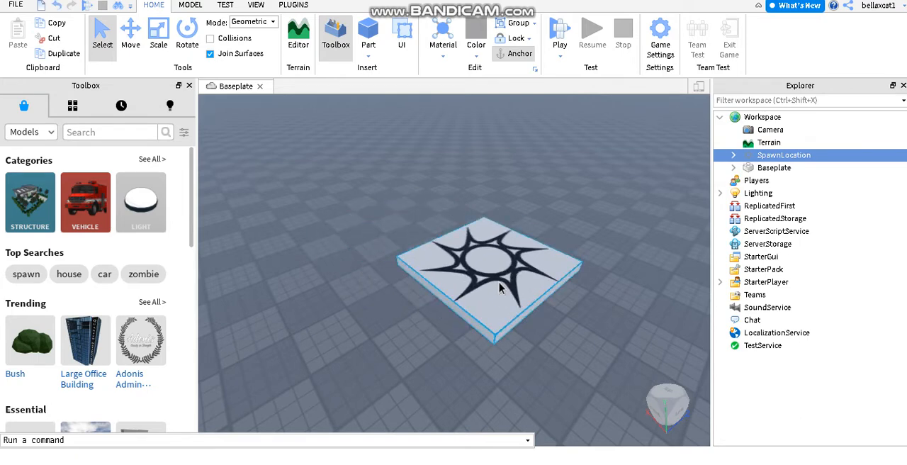
{"action": "right_click", "coordinate": [499, 288]}
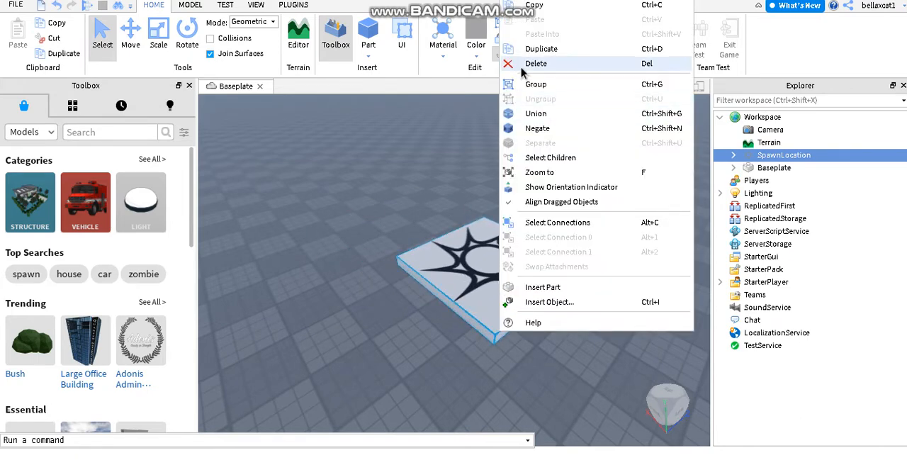
{"action": "left_click", "coordinate": [536, 64]}
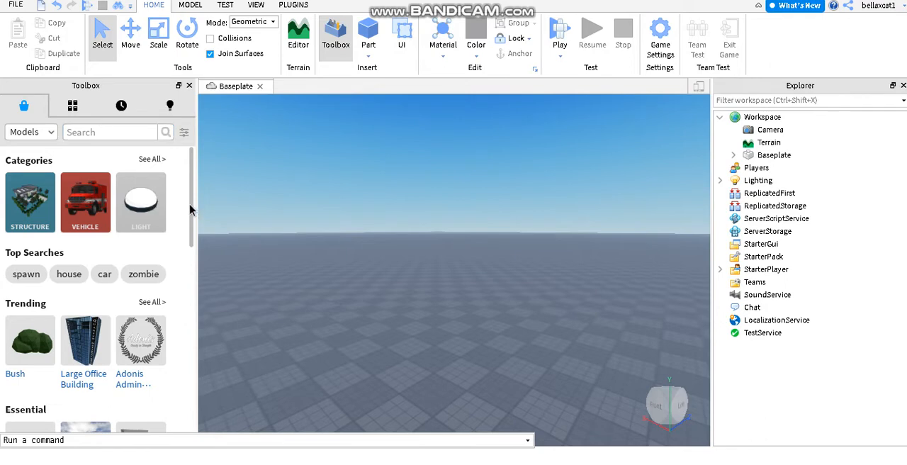
{"action": "scroll", "scroll_direction": "down", "scroll_amount": 3}
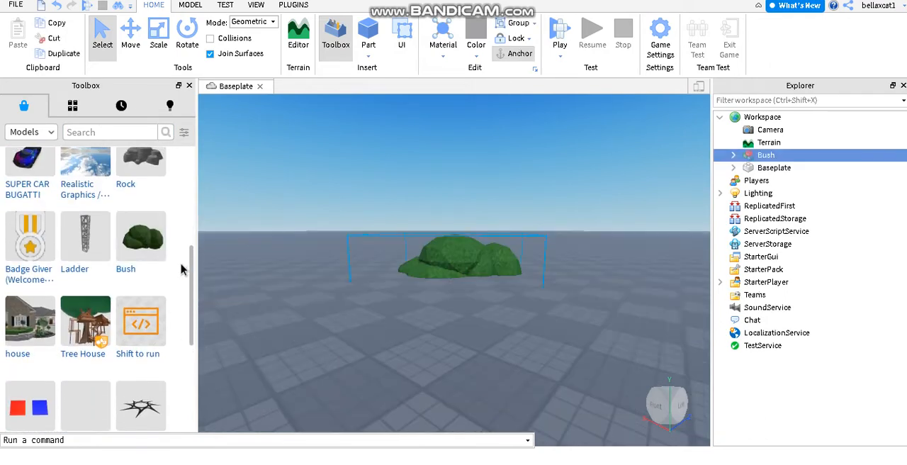
{"action": "left_click", "coordinate": [85, 235]}
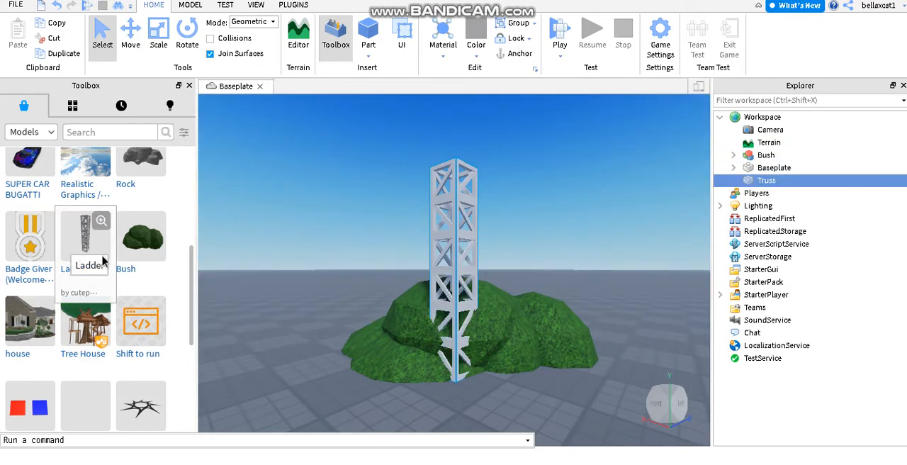
{"action": "mouse_move", "coordinate": [210, 74]}
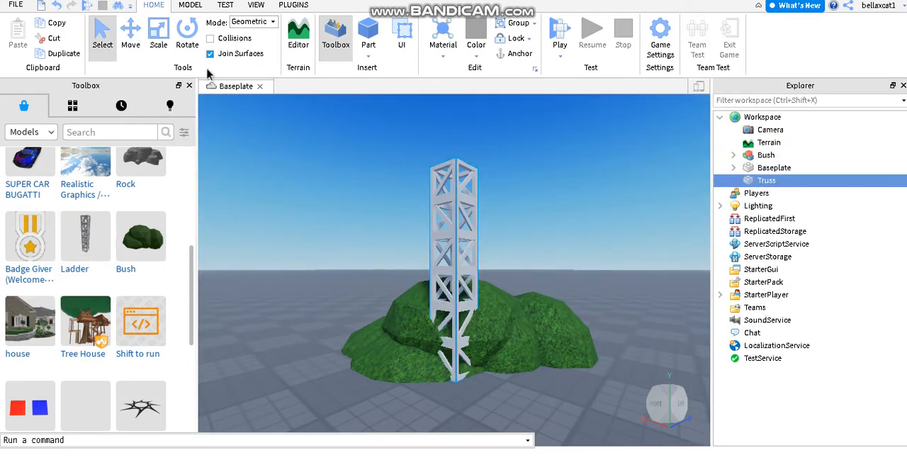
{"action": "left_click", "coordinate": [130, 31]}
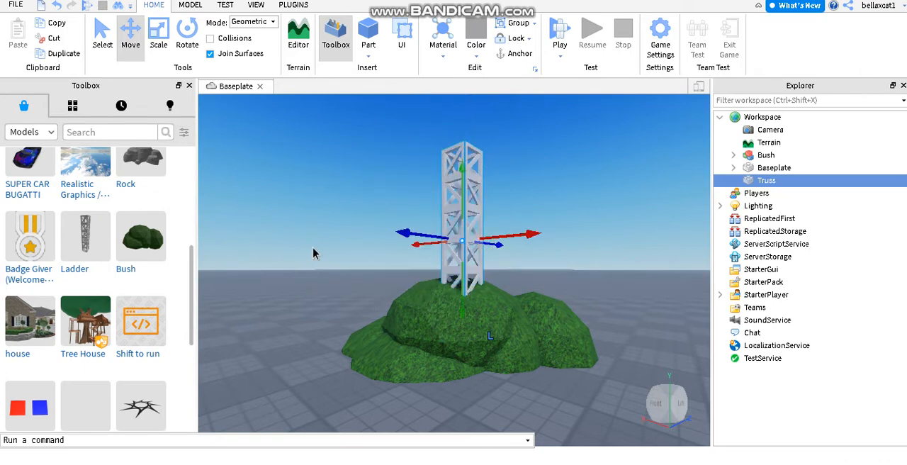
{"action": "left_click", "coordinate": [765, 154]}
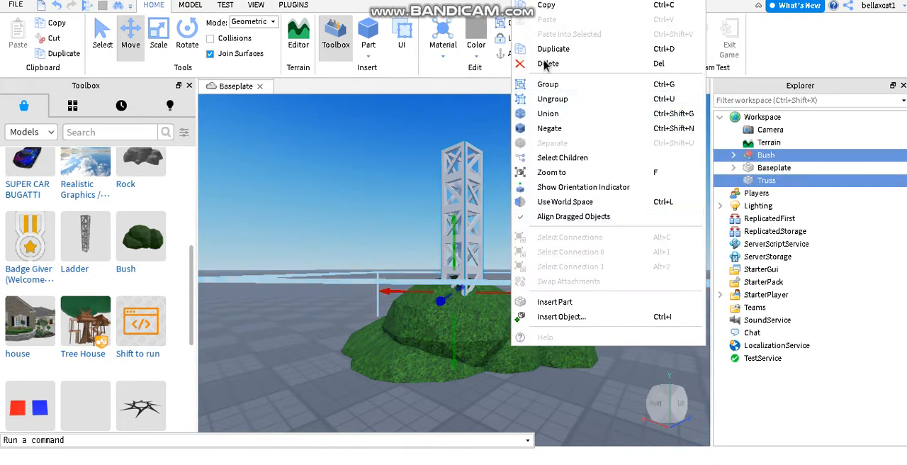
{"action": "left_click", "coordinate": [549, 63]}
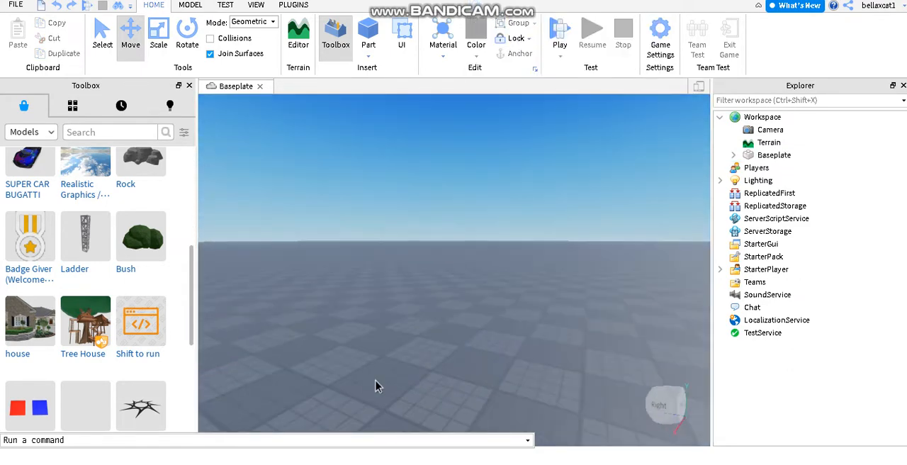
{"action": "mouse_move", "coordinate": [255, 6]}
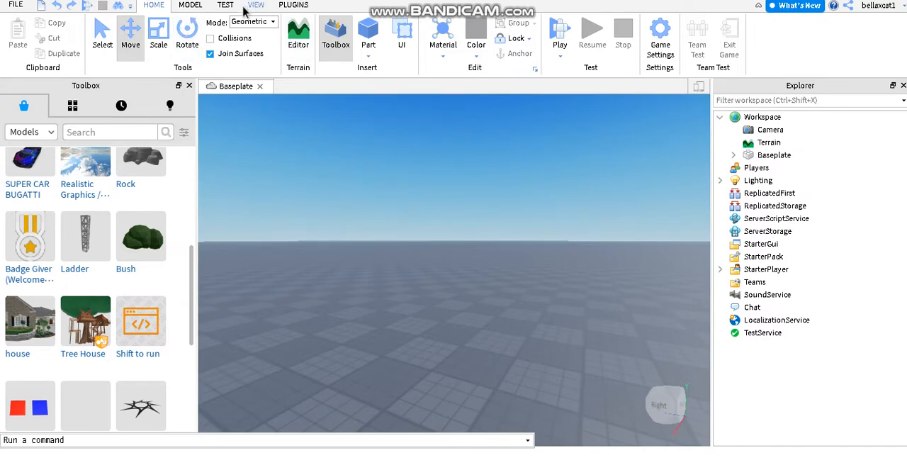
{"action": "mouse_move", "coordinate": [303, 13]}
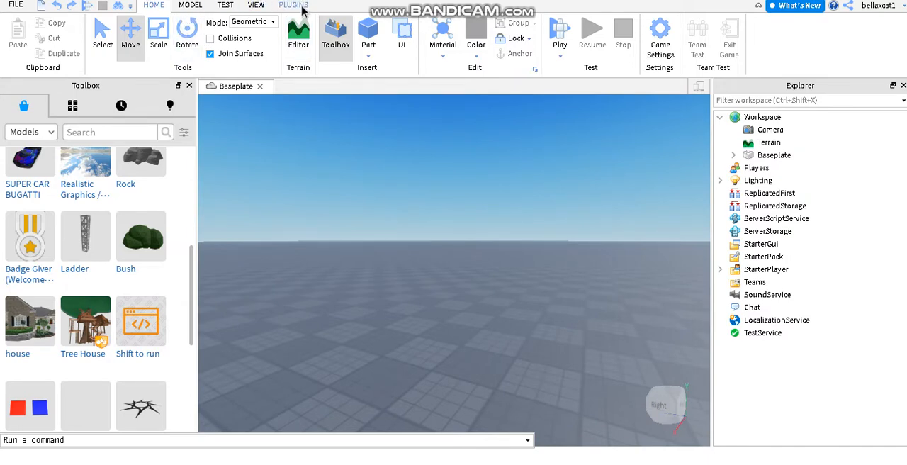
{"action": "left_click", "coordinate": [292, 6]}
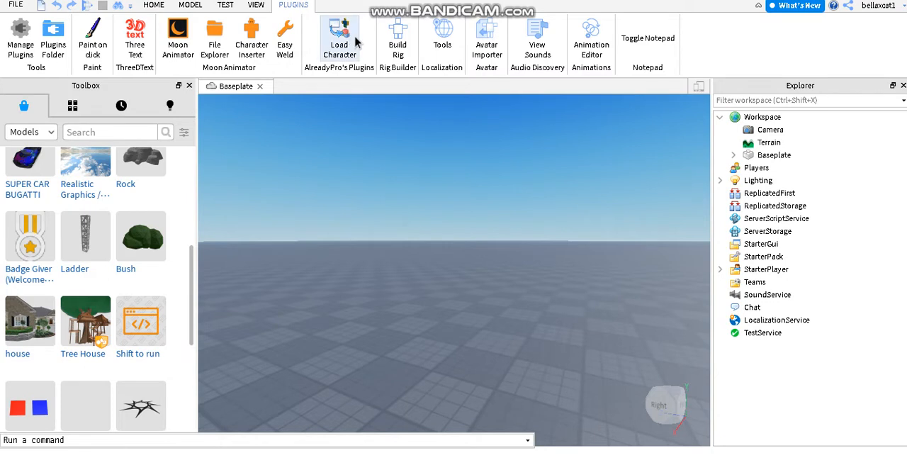
{"action": "mouse_move", "coordinate": [333, 45]}
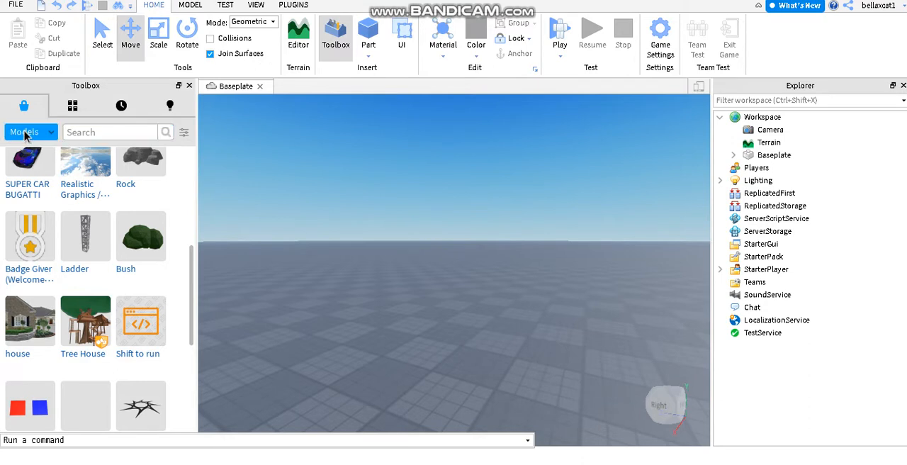
Switch the Toolbox category from Models to Plugins and focus its search box
{"action": "left_click", "coordinate": [31, 131]}
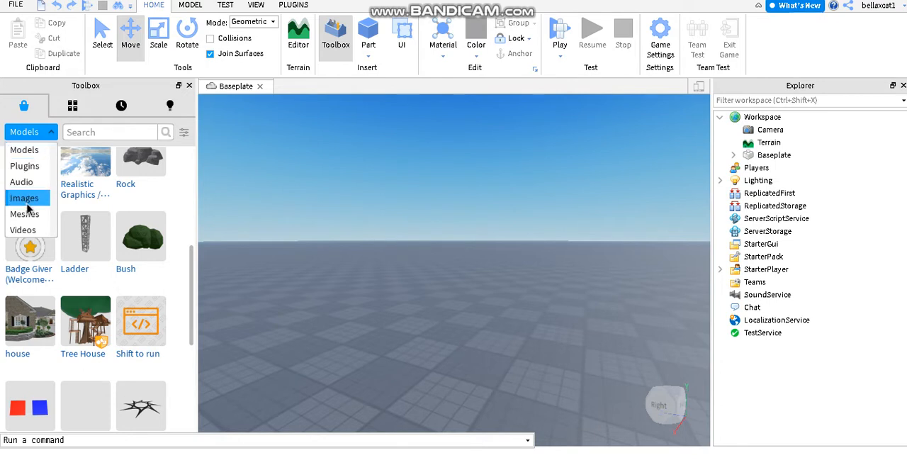
{"action": "mouse_move", "coordinate": [26, 145]}
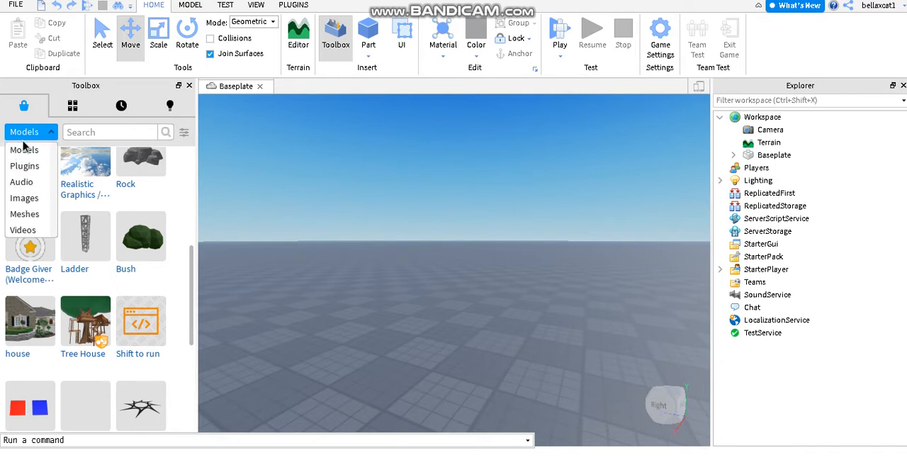
{"action": "mouse_move", "coordinate": [22, 182]}
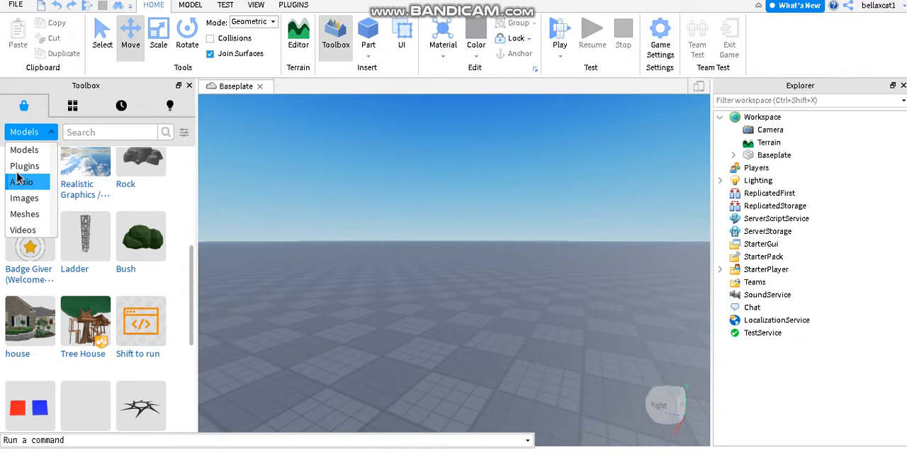
{"action": "left_click", "coordinate": [25, 164]}
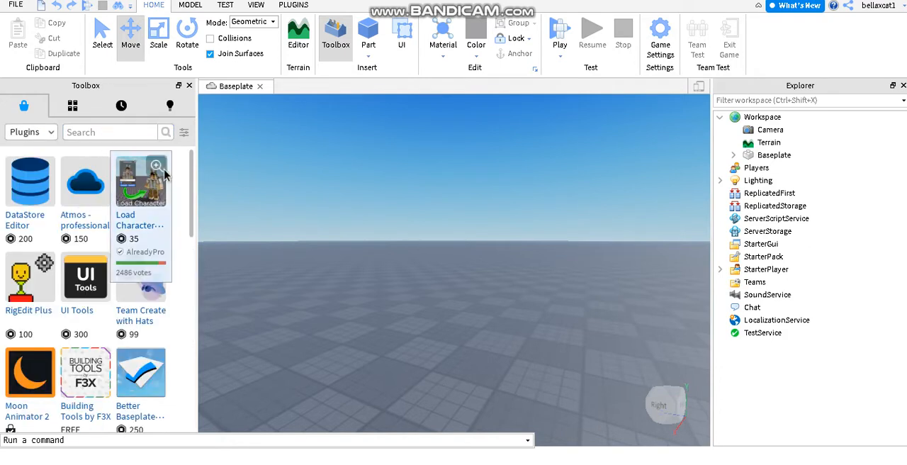
{"action": "left_click", "coordinate": [114, 132]}
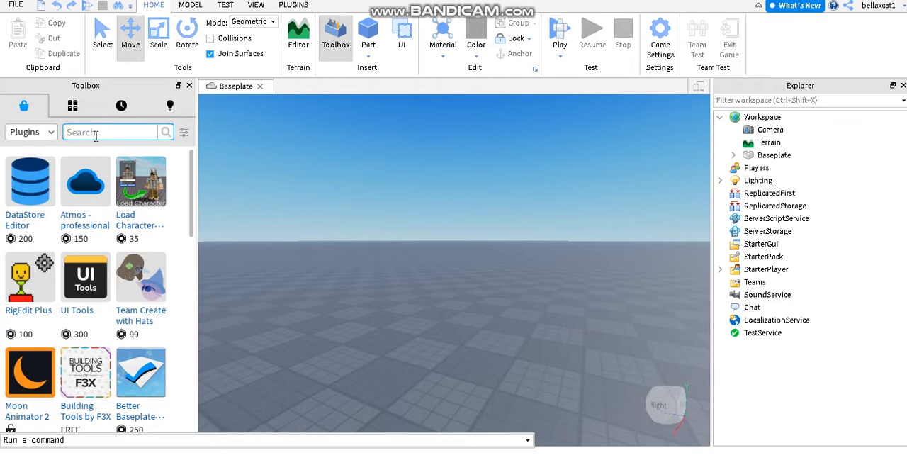
Search plugins for 'load character' and install the Load Character plugin from its page
{"action": "type", "text": "lo"}
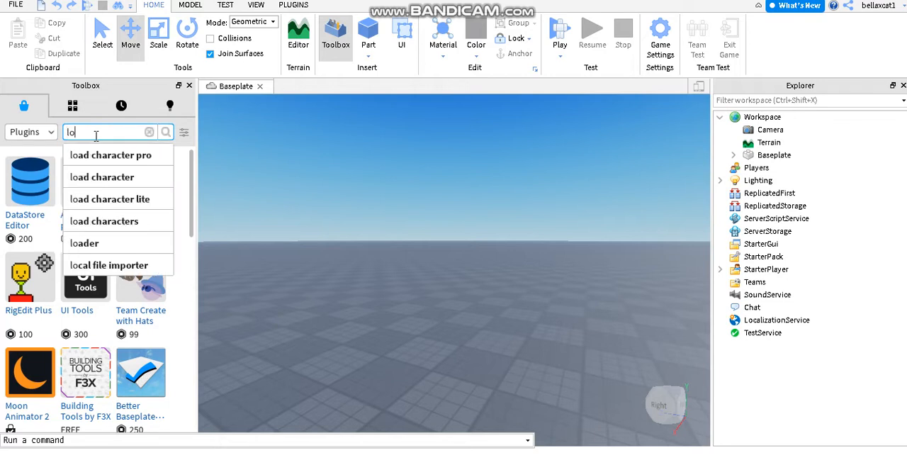
{"action": "mouse_move", "coordinate": [102, 176]}
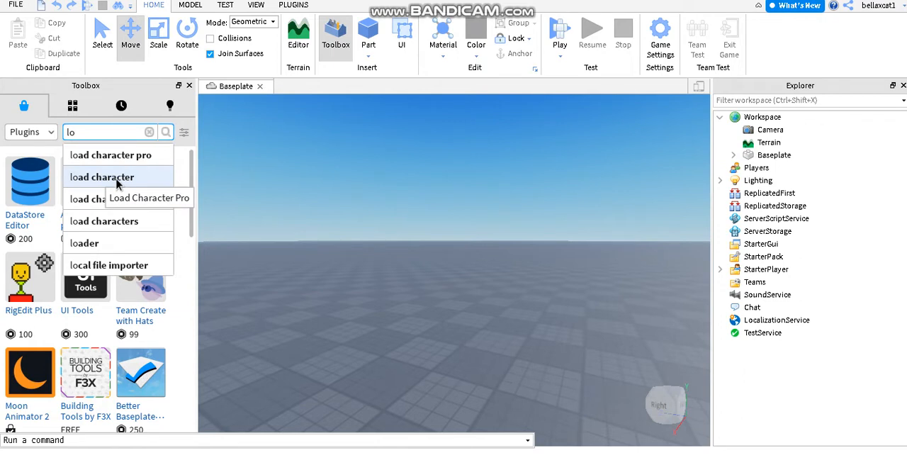
{"action": "left_click", "coordinate": [102, 176]}
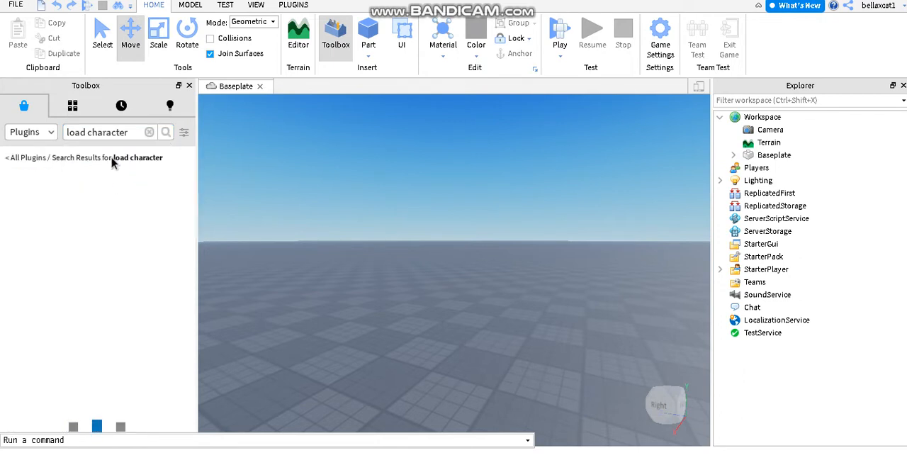
{"action": "left_click", "coordinate": [166, 132]}
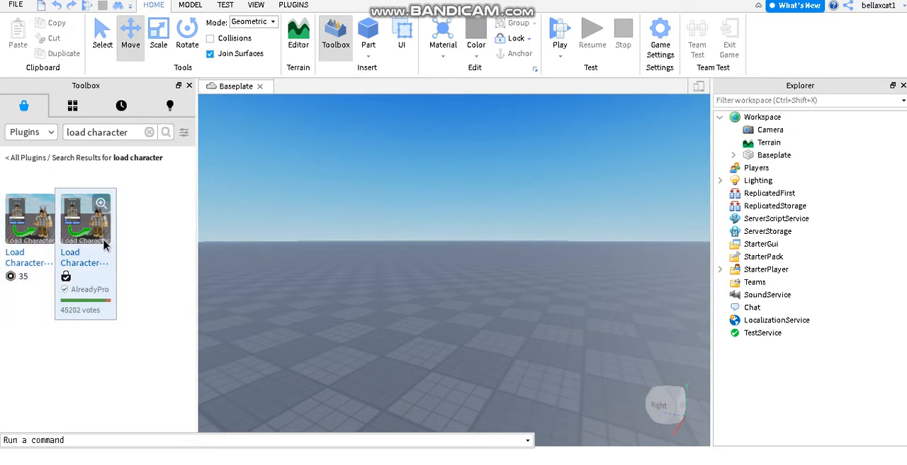
{"action": "left_click", "coordinate": [86, 219]}
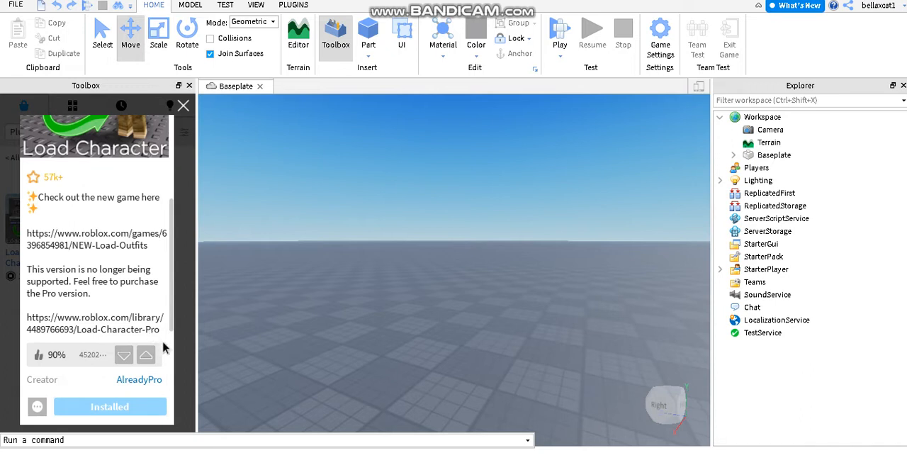
{"action": "scroll", "scroll_direction": "down", "scroll_amount": 3}
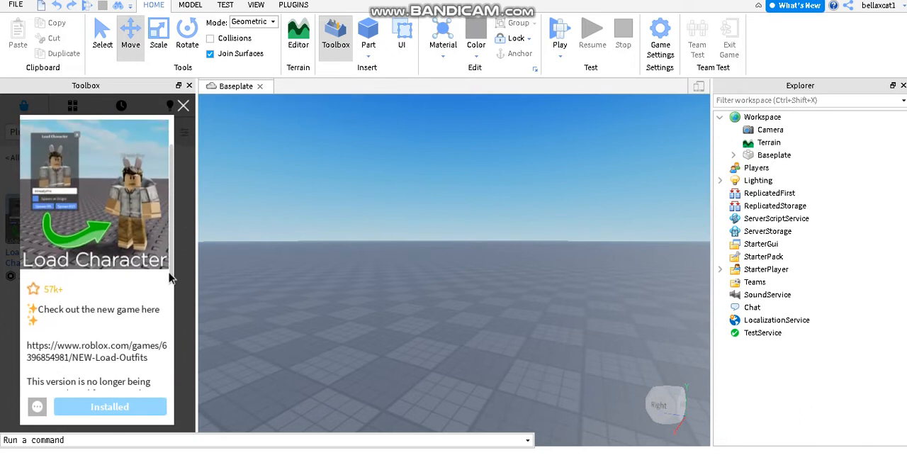
{"action": "scroll", "scroll_direction": "down", "scroll_amount": 3}
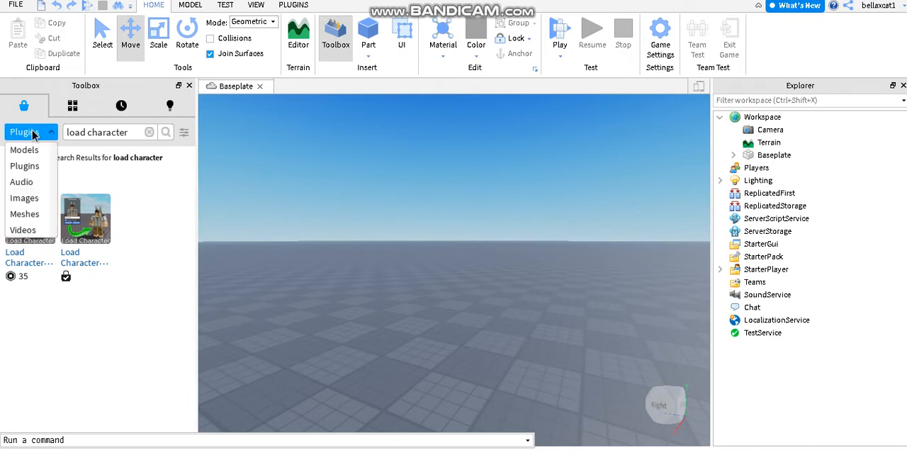
Return the Toolbox to Models and launch the Load Character plugin window from the Plugins tab
{"action": "left_click", "coordinate": [24, 150]}
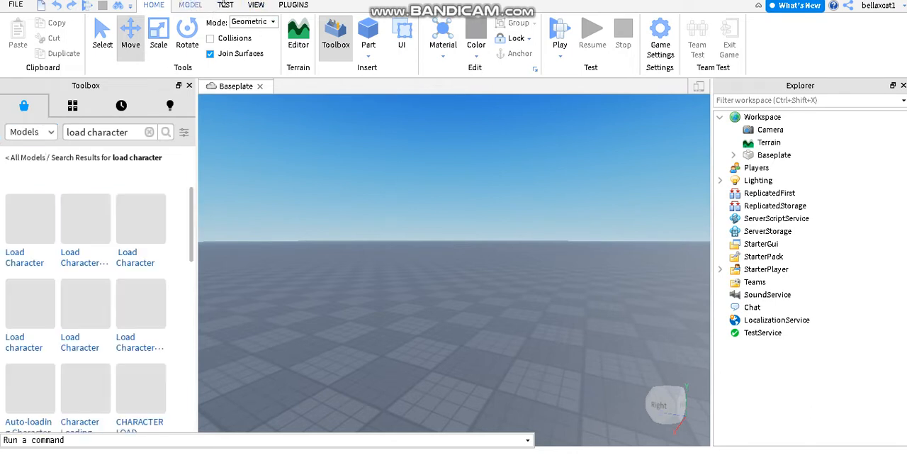
{"action": "left_click", "coordinate": [292, 6]}
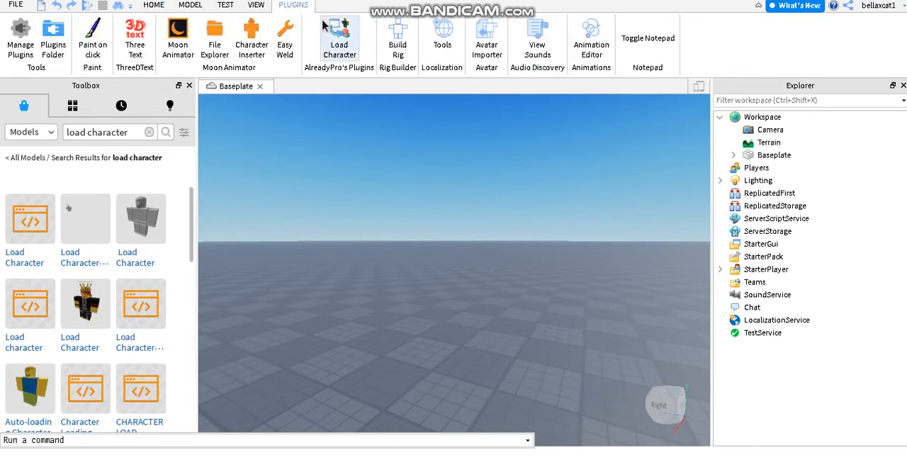
{"action": "left_click", "coordinate": [339, 36]}
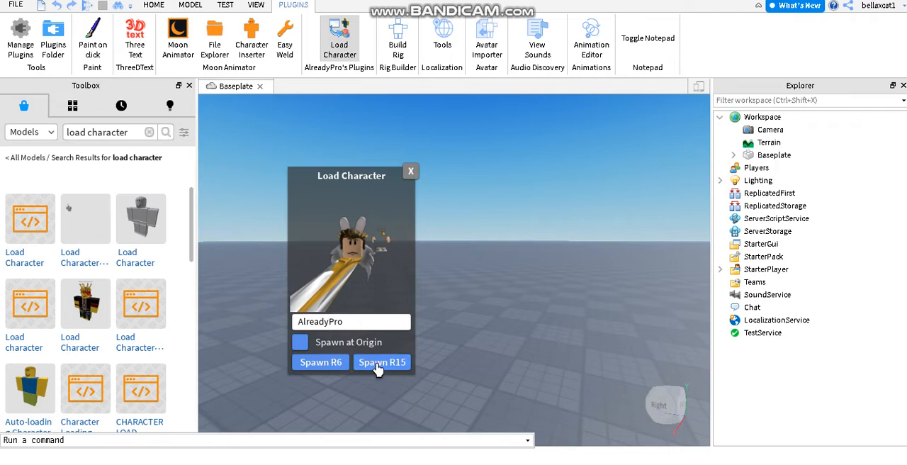
Spawn the AlreadyPro avatar as an R15 rig onto the baseplate and deselect it
{"action": "left_click", "coordinate": [382, 363]}
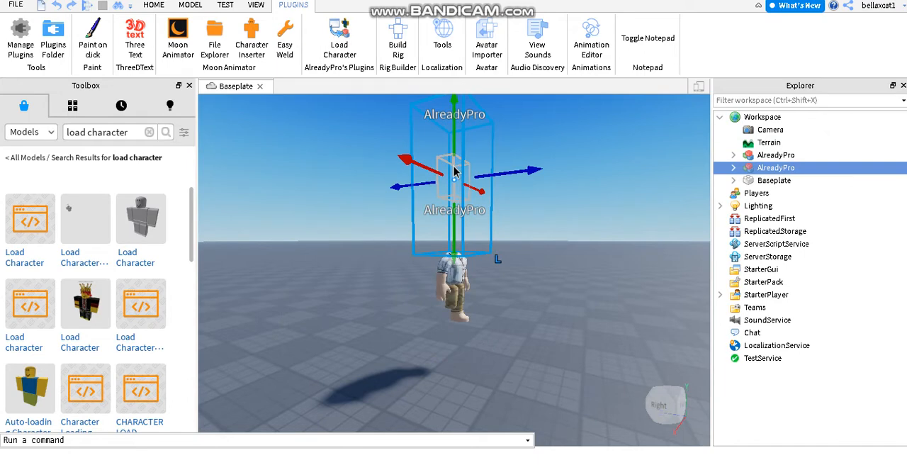
{"action": "right_click", "coordinate": [454, 170]}
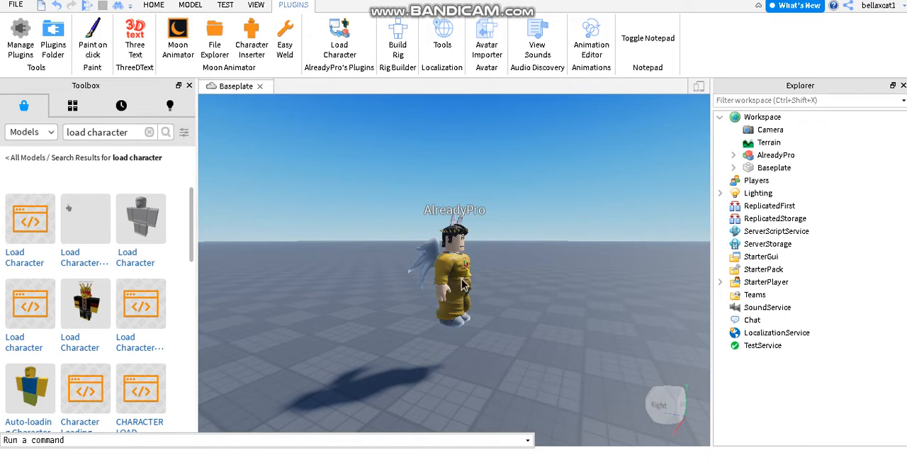
{"action": "left_click", "coordinate": [454, 283]}
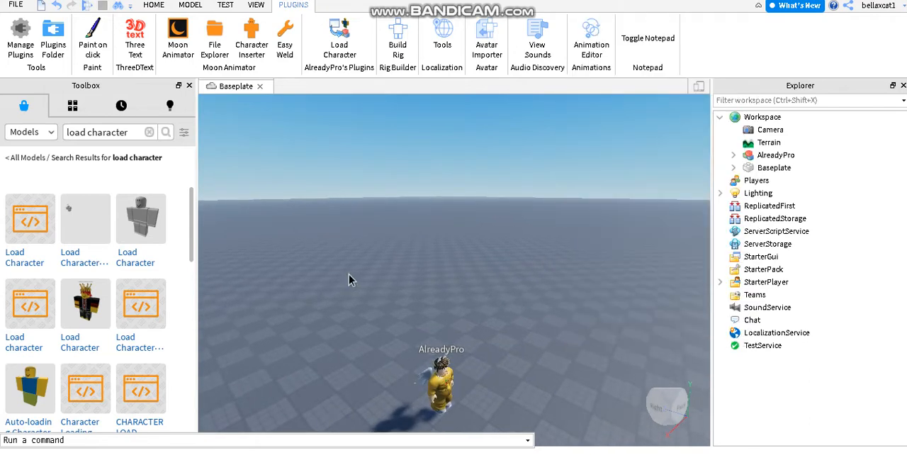
{"action": "left_click", "coordinate": [114, 132]}
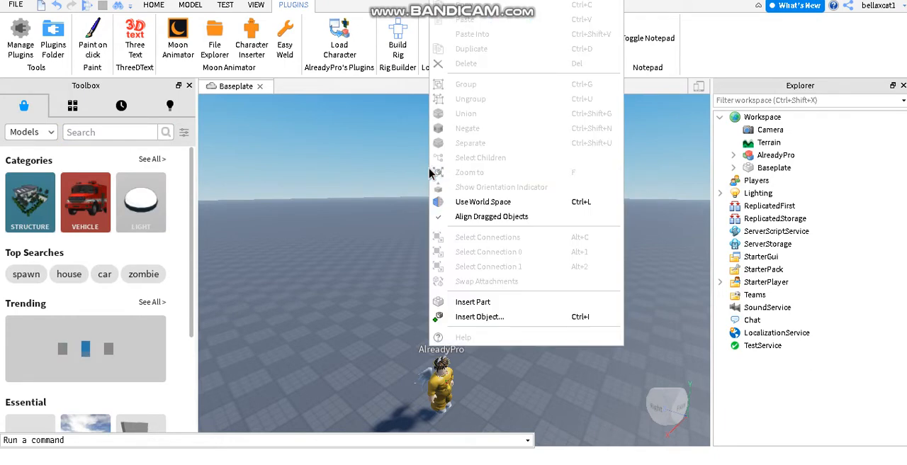
{"action": "left_click", "coordinate": [492, 258]}
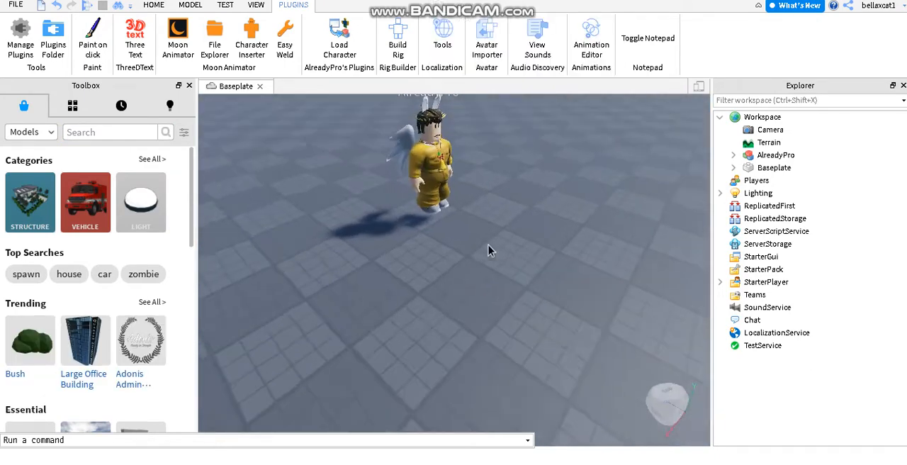
{"action": "left_click", "coordinate": [340, 34]}
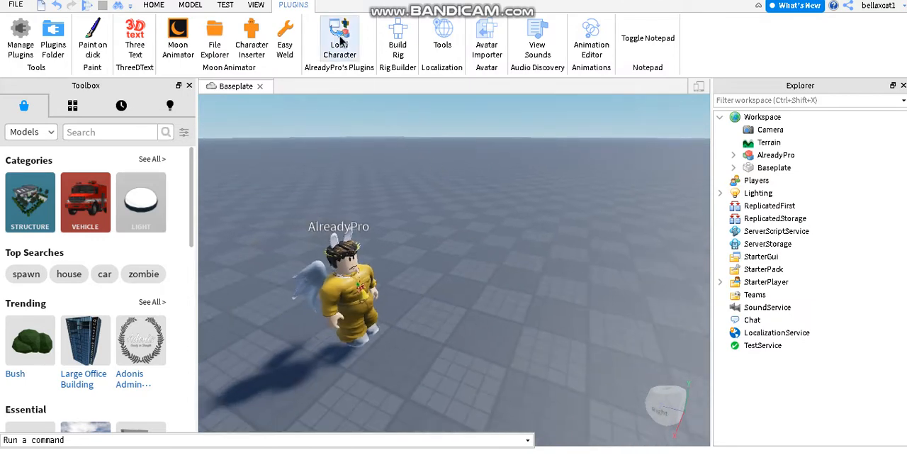
{"action": "left_click", "coordinate": [339, 35]}
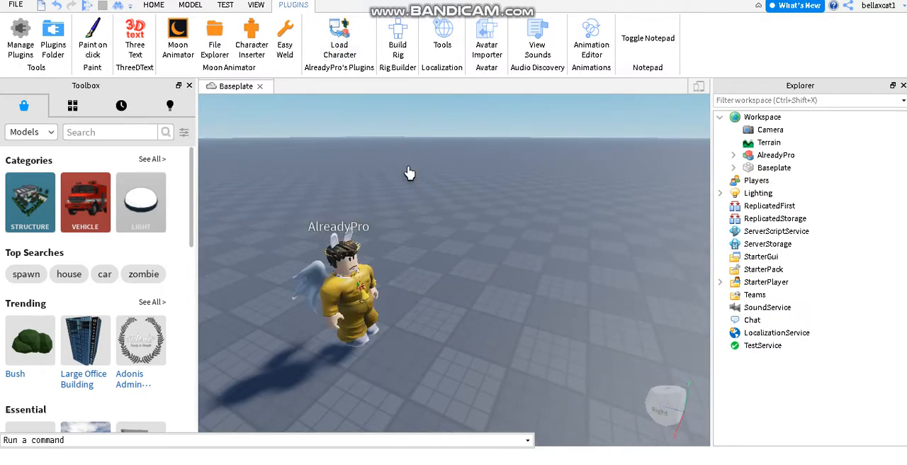
{"action": "left_click", "coordinate": [769, 142]}
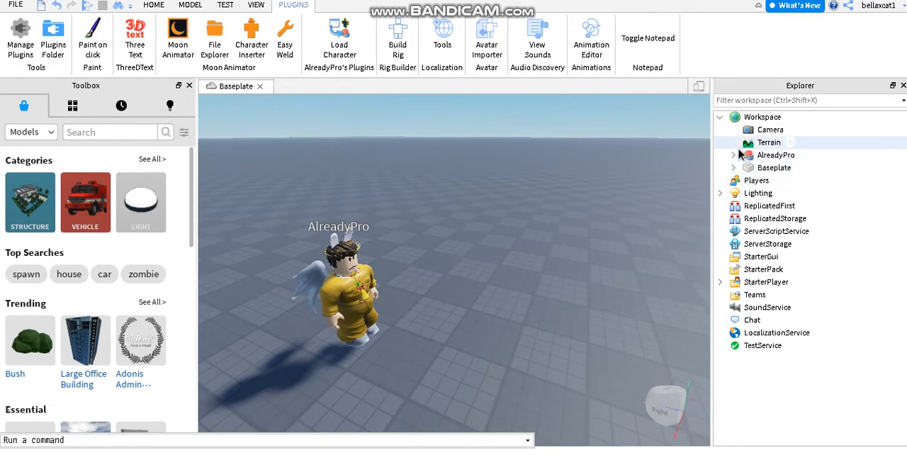
Expand the avatar in Explorer and delete its long shirt and jumpsuit accessories
{"action": "left_click", "coordinate": [734, 155]}
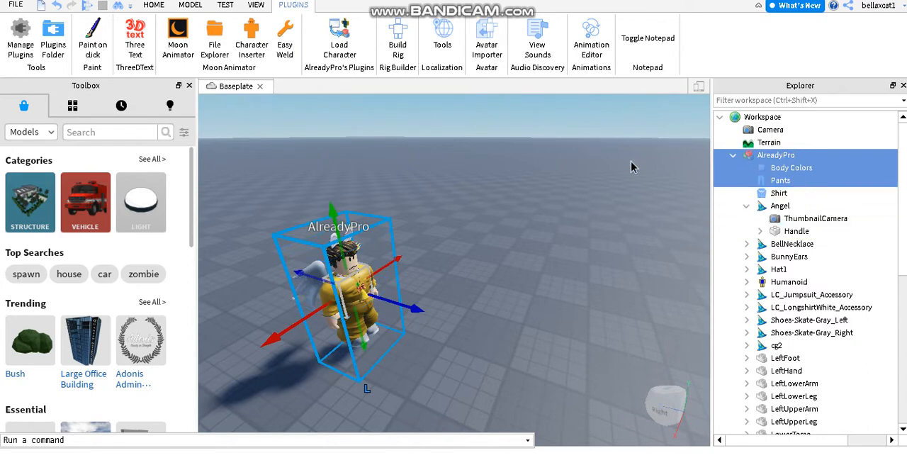
{"action": "left_click", "coordinate": [779, 193]}
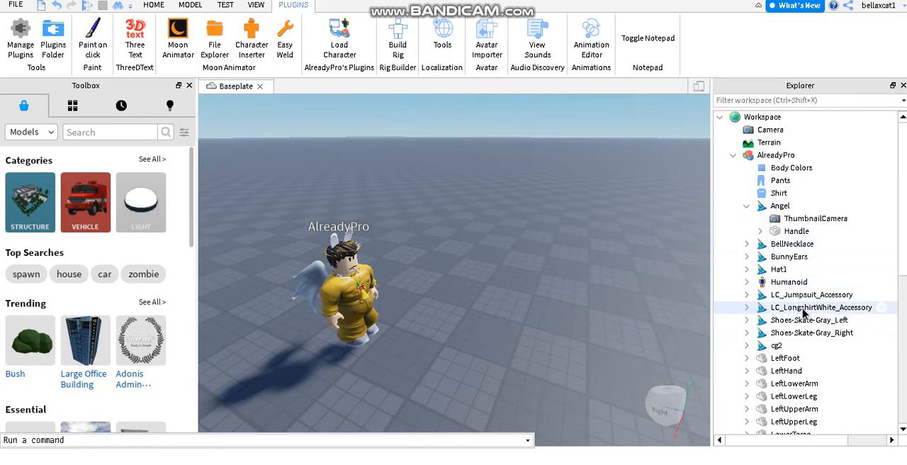
{"action": "right_click", "coordinate": [821, 306]}
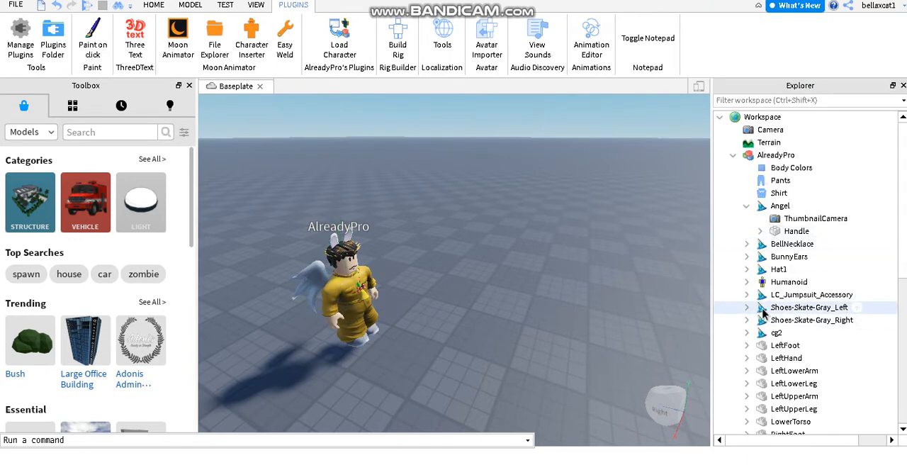
{"action": "left_click", "coordinate": [811, 293]}
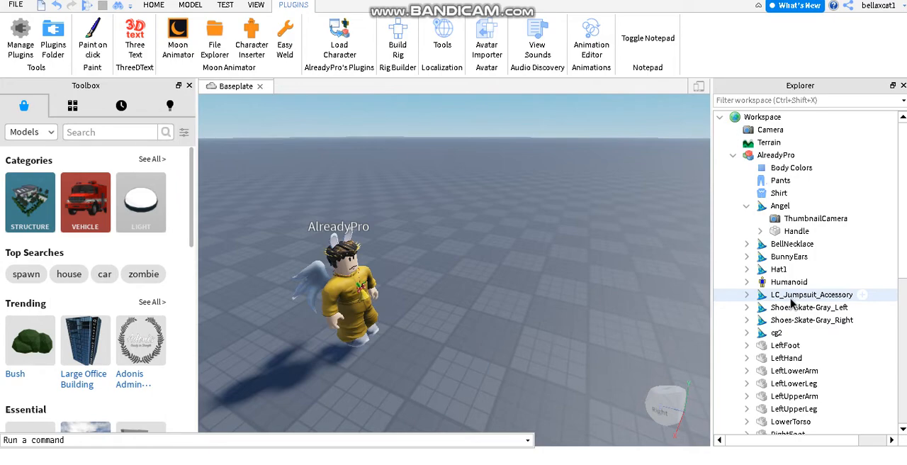
{"action": "right_click", "coordinate": [811, 294]}
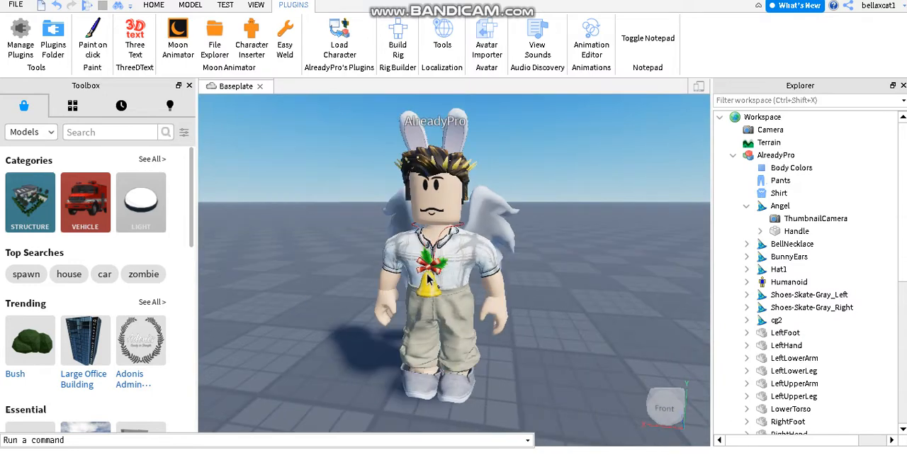
Delete the whole AlreadyPro avatar model from the workspace
{"action": "left_click", "coordinate": [775, 154]}
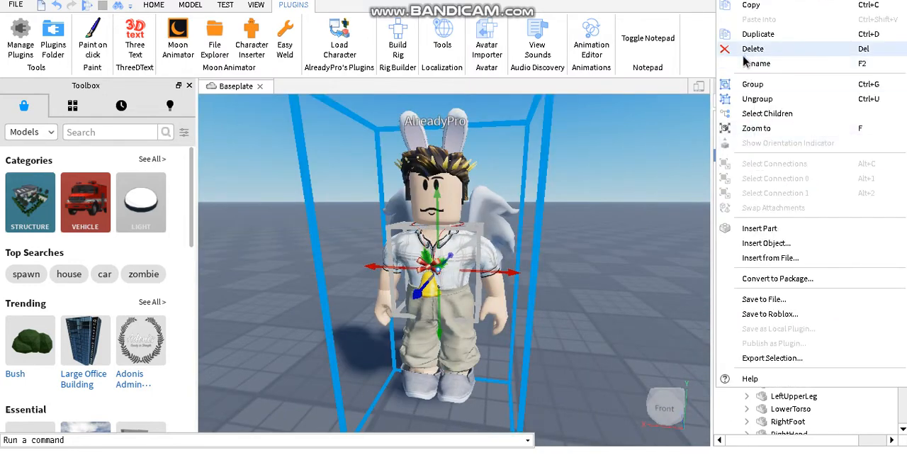
{"action": "left_click", "coordinate": [752, 48]}
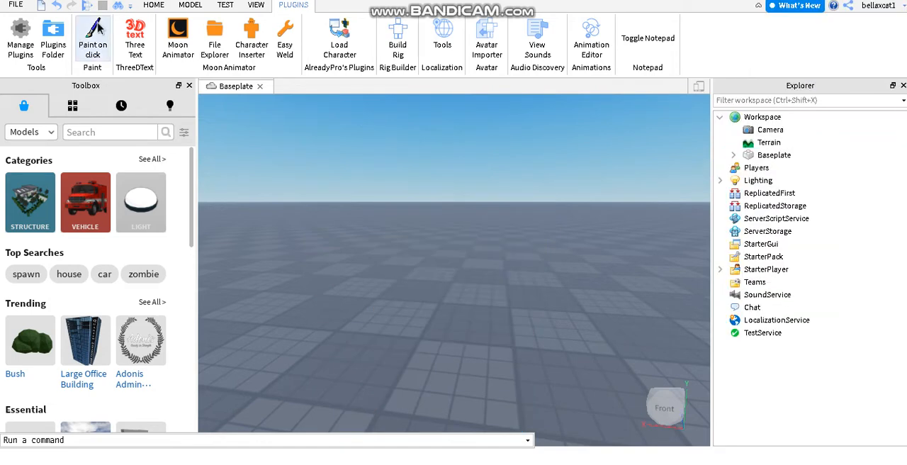
Insert a Sphere part from the Home tab and enlarge it with the Scale tool
{"action": "left_click", "coordinate": [153, 6]}
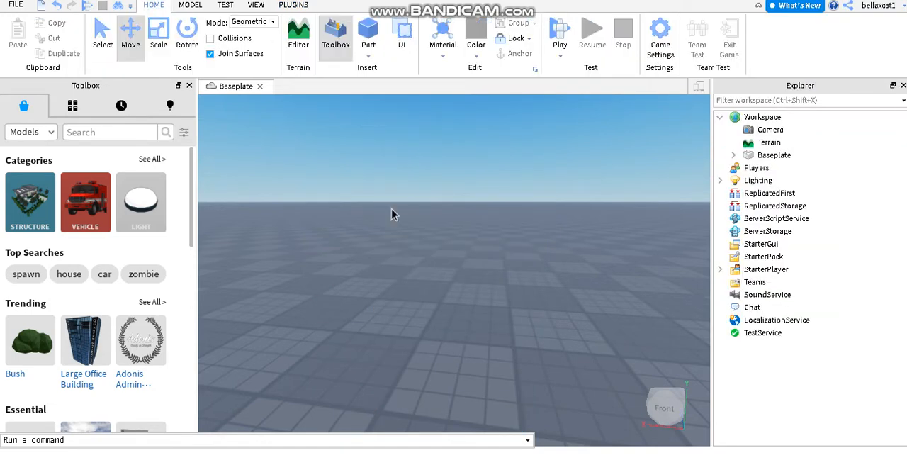
{"action": "mouse_move", "coordinate": [372, 68]}
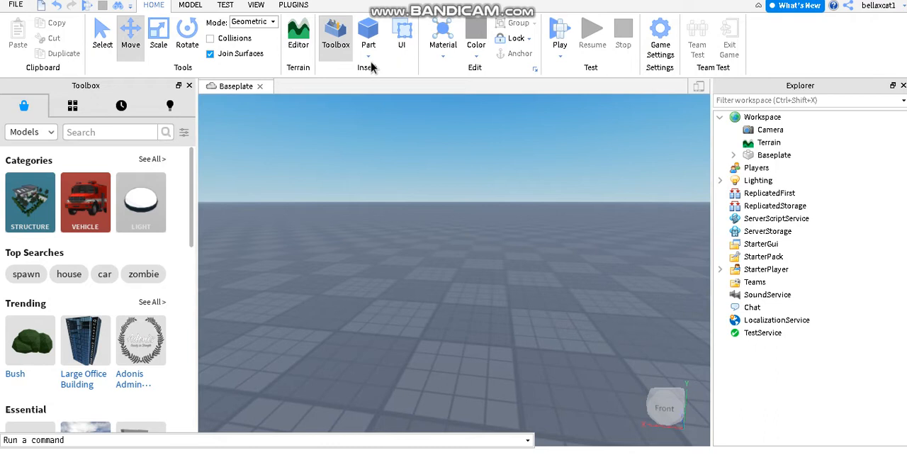
{"action": "left_click", "coordinate": [368, 33]}
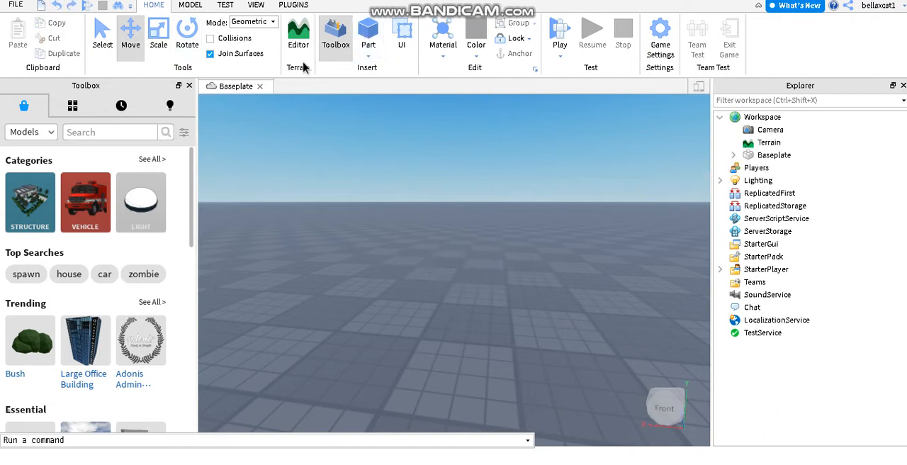
{"action": "left_click", "coordinate": [368, 31]}
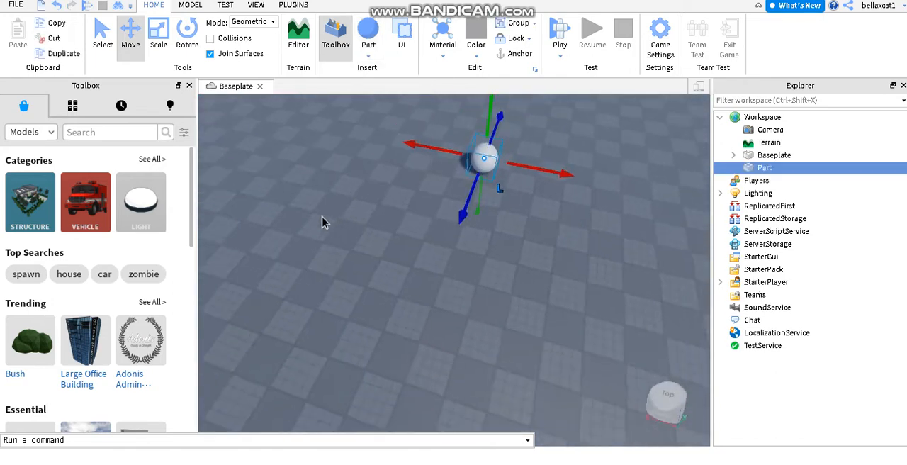
{"action": "left_click", "coordinate": [159, 32]}
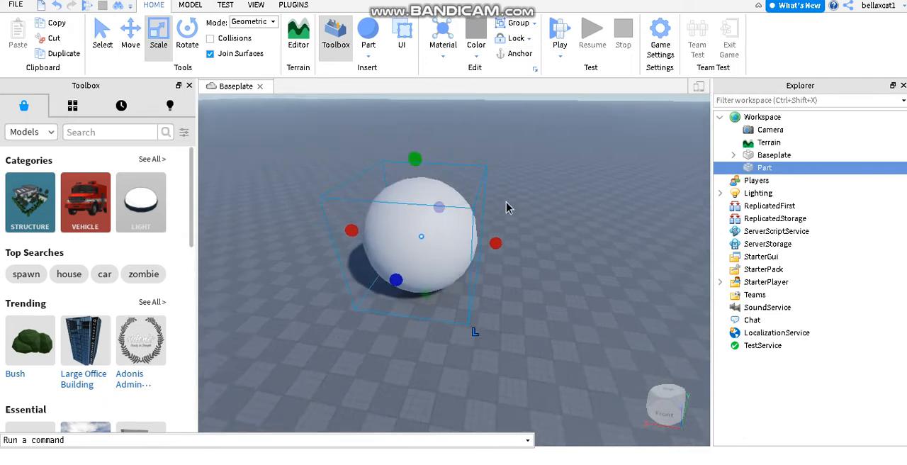
Insert a Wedge part beside the sphere and pick the Scale tool for it
{"action": "left_click", "coordinate": [368, 31]}
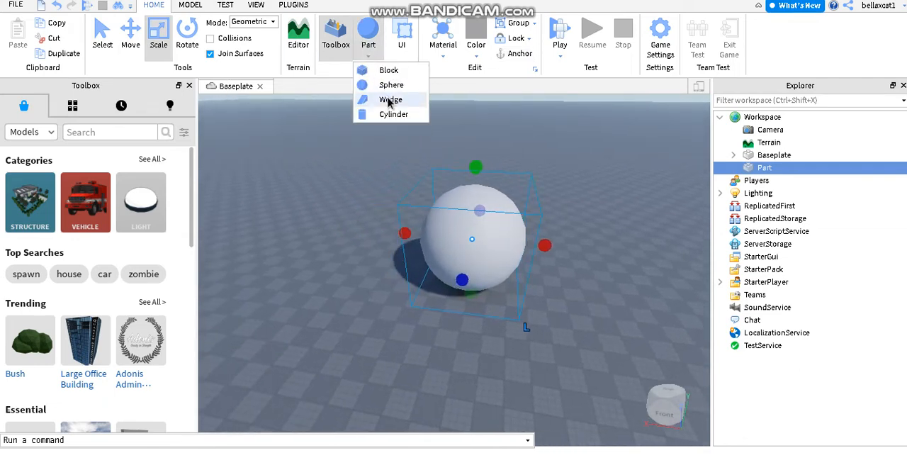
{"action": "left_click", "coordinate": [392, 99]}
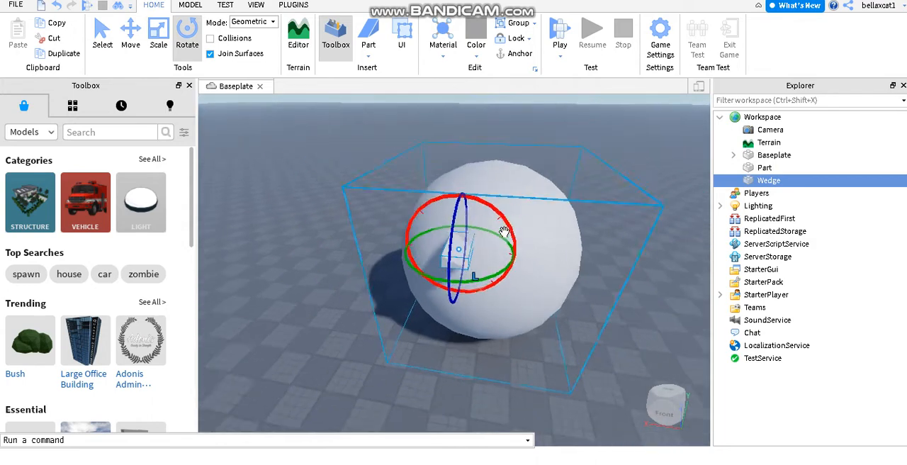
{"action": "left_click", "coordinate": [159, 33]}
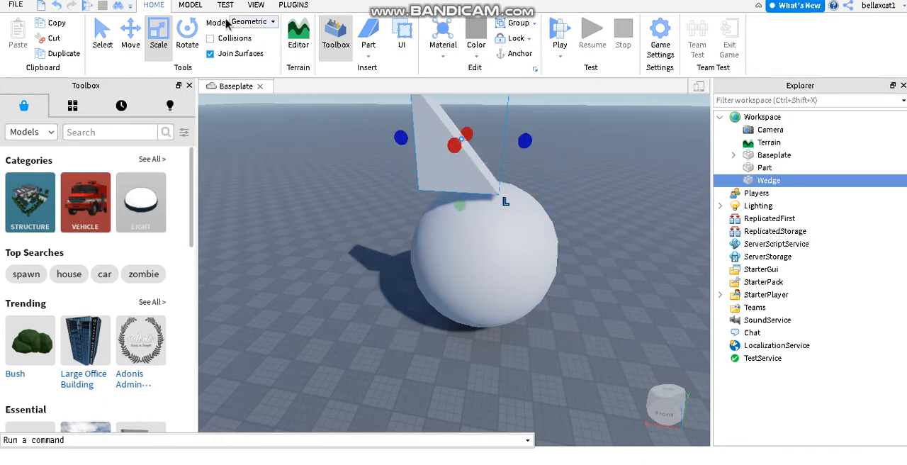
Tilt the Wedge with the Rotate tool so it leans up from the sphere
{"action": "left_click", "coordinate": [187, 35]}
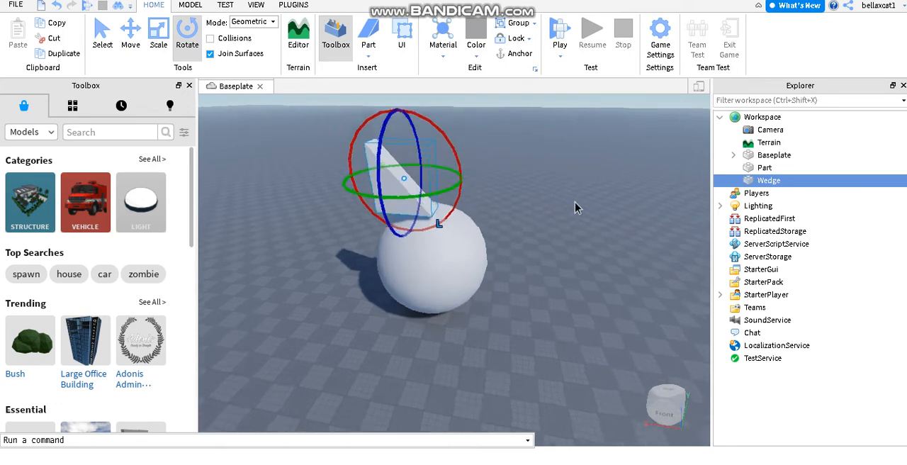
{"action": "left_click", "coordinate": [72, 105]}
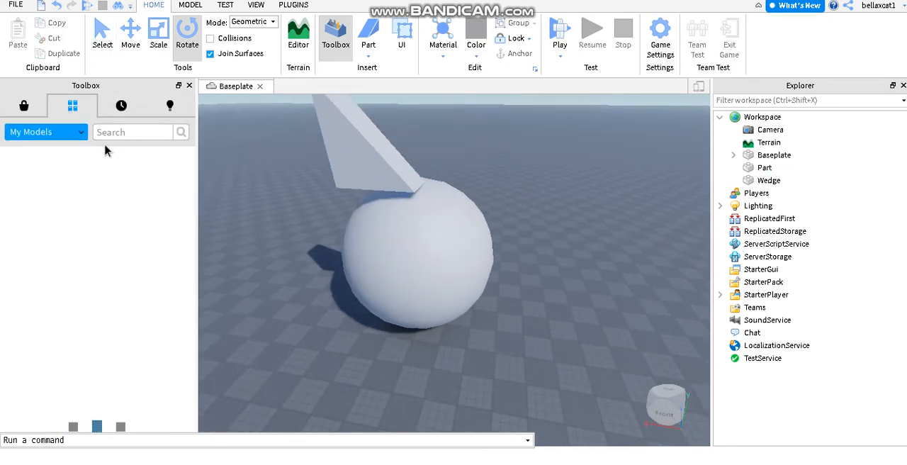
{"action": "left_click", "coordinate": [769, 180]}
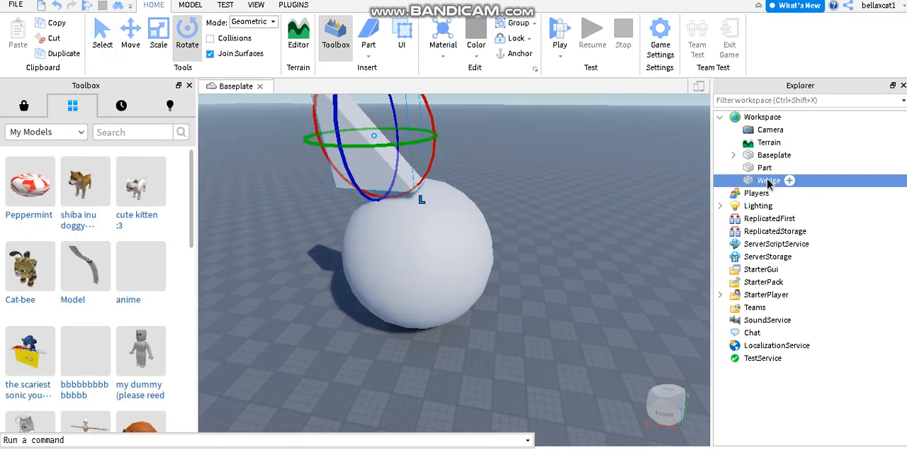
{"action": "left_click", "coordinate": [734, 167]}
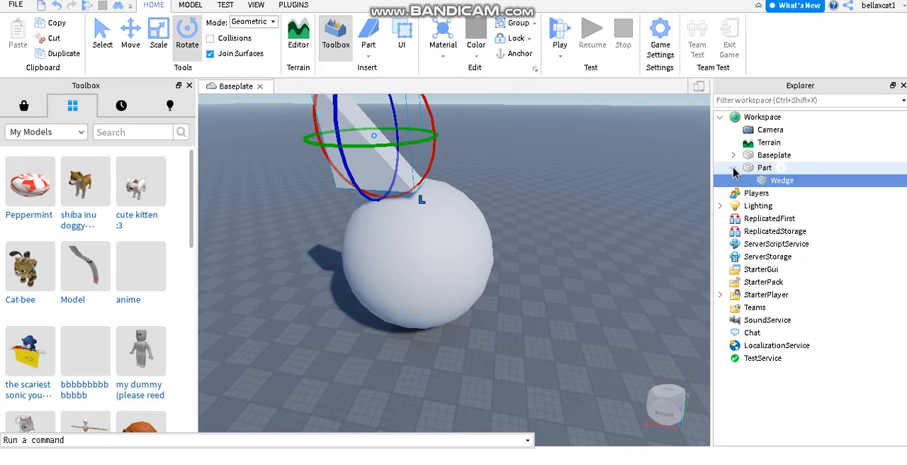
{"action": "left_click", "coordinate": [735, 168]}
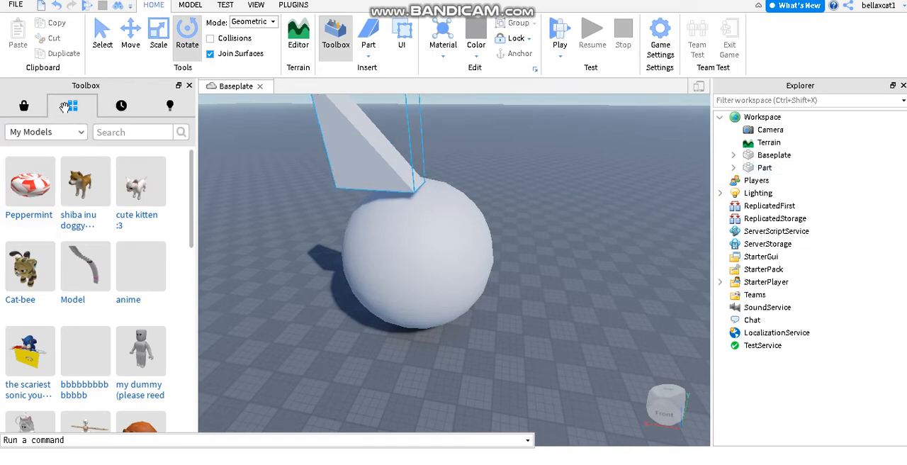
Set the Toolbox category to My Images to browse your uploaded images
{"action": "left_click", "coordinate": [45, 132]}
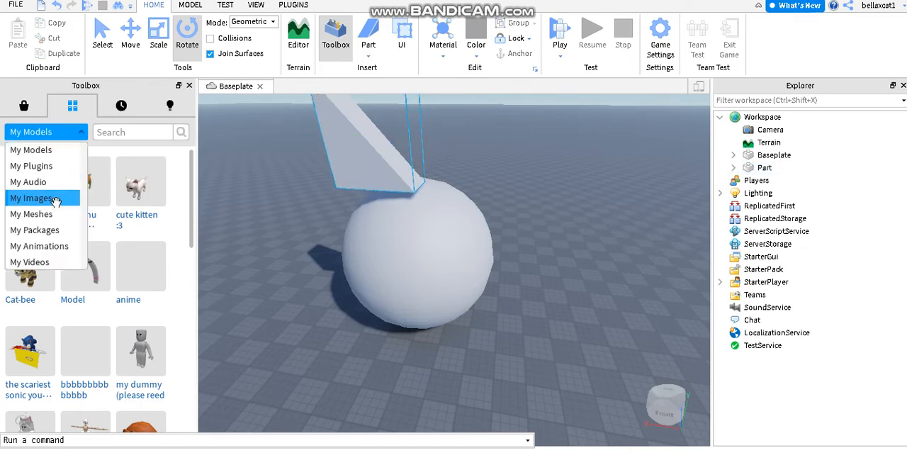
{"action": "left_click", "coordinate": [34, 199]}
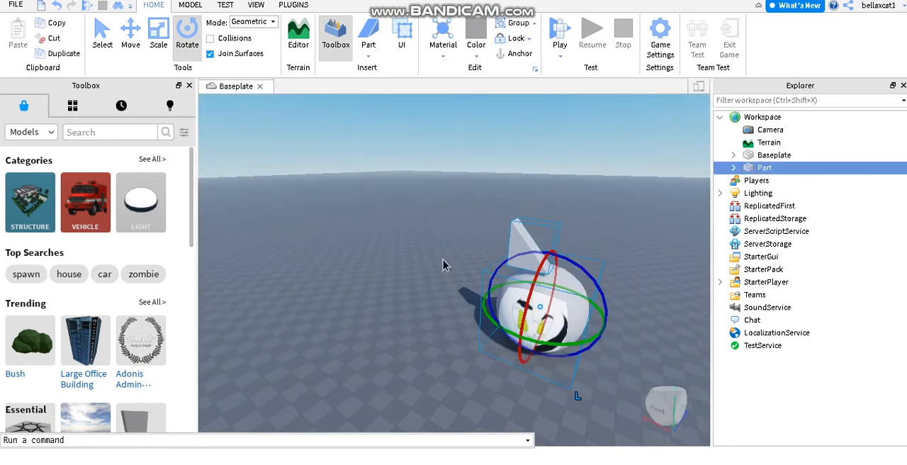
Apply the cartoon face image as a Decal on the sphere and deselect to view it
{"action": "left_click", "coordinate": [734, 168]}
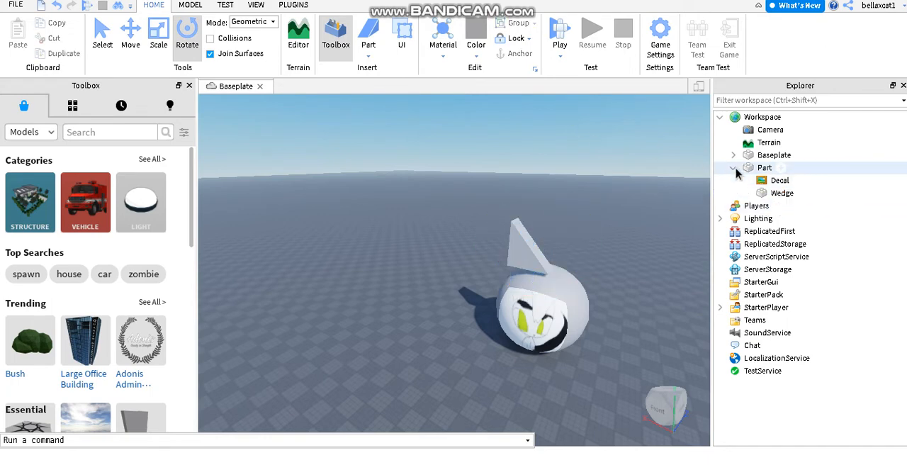
{"action": "left_click", "coordinate": [735, 167]}
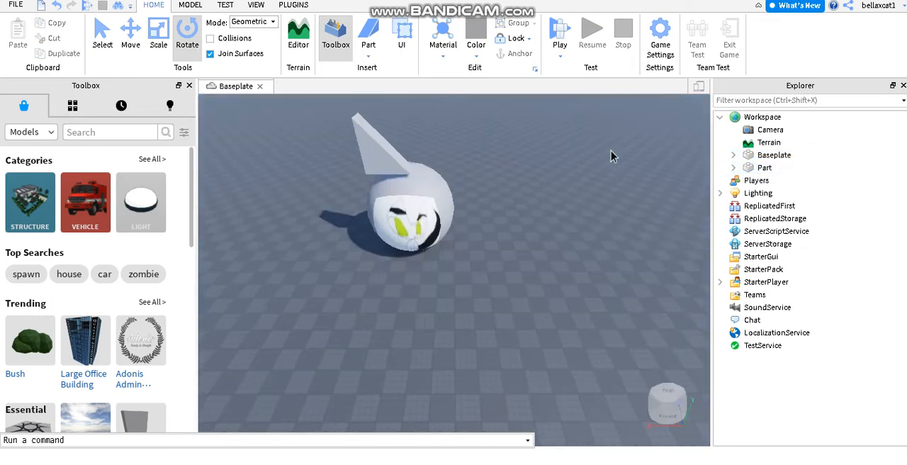
Group the sphere Part with its wedge and face decal into one Model and select it
{"action": "left_click", "coordinate": [765, 167]}
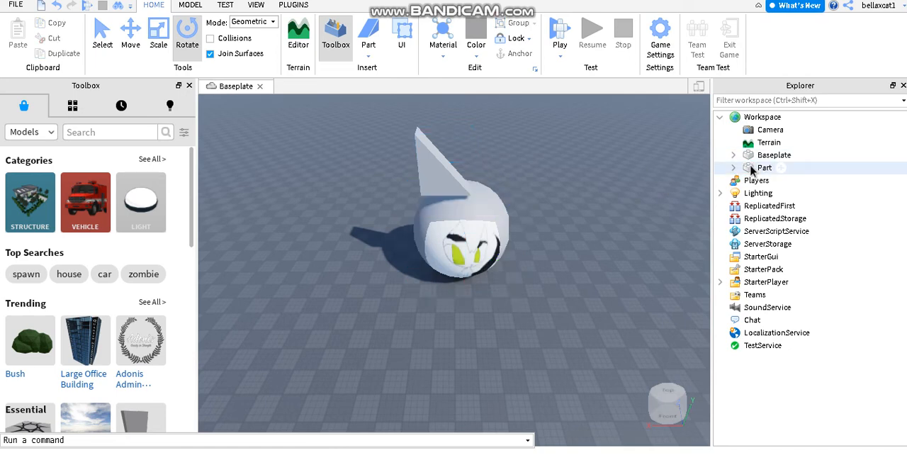
{"action": "right_click", "coordinate": [766, 168]}
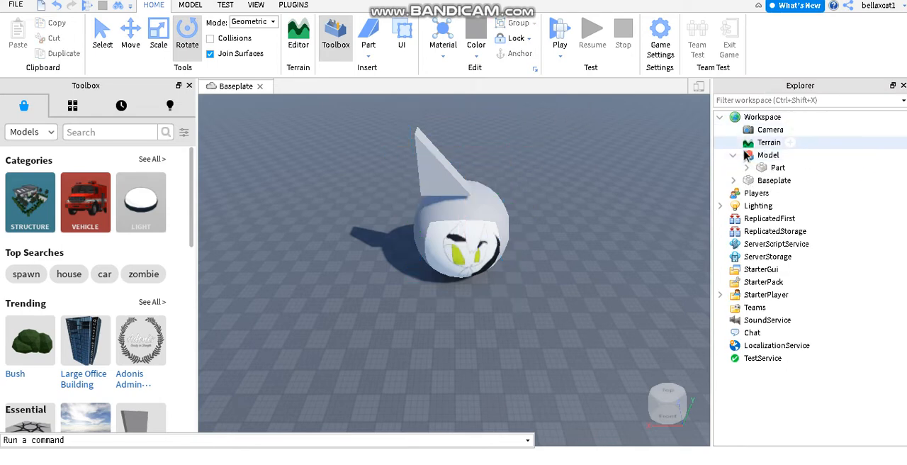
{"action": "left_click", "coordinate": [769, 155]}
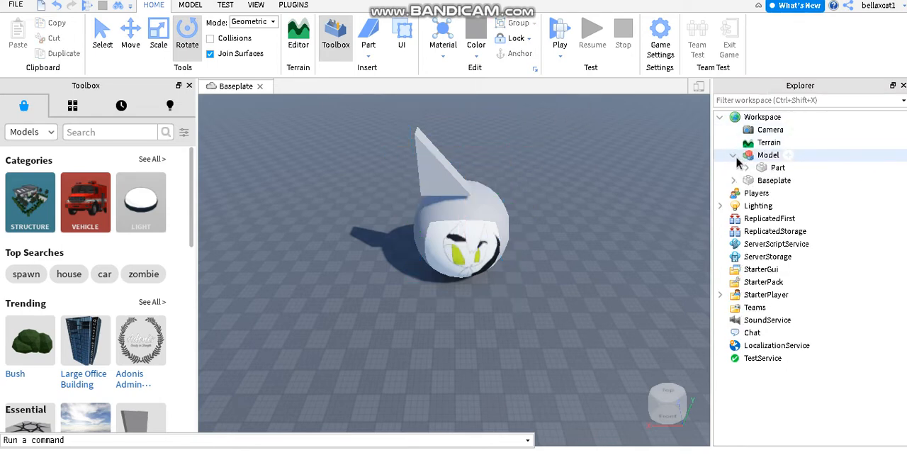
{"action": "left_click", "coordinate": [743, 168]}
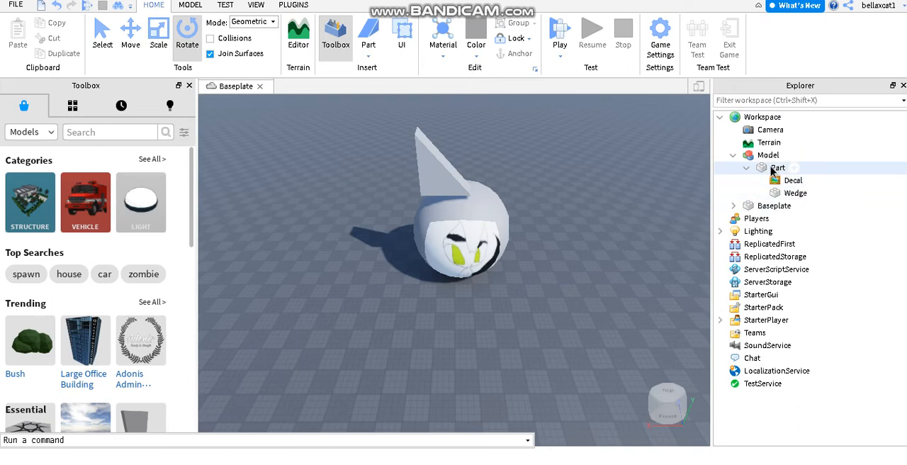
{"action": "left_click", "coordinate": [733, 155]}
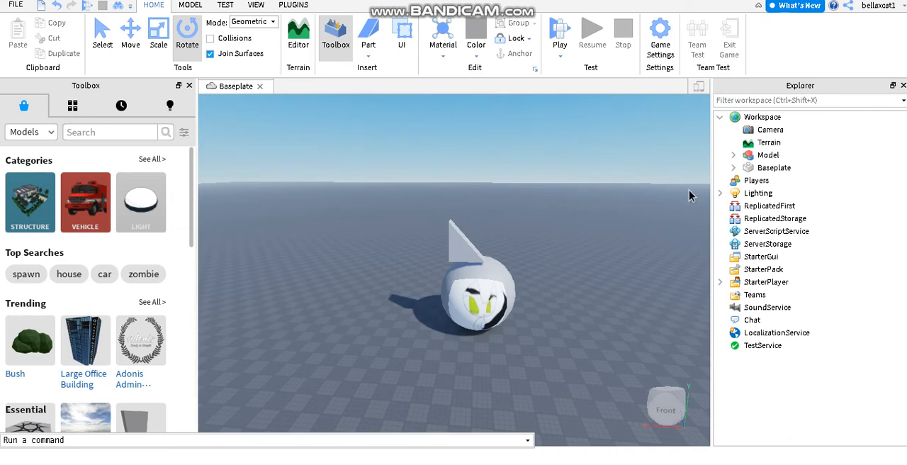
{"action": "left_click", "coordinate": [496, 281]}
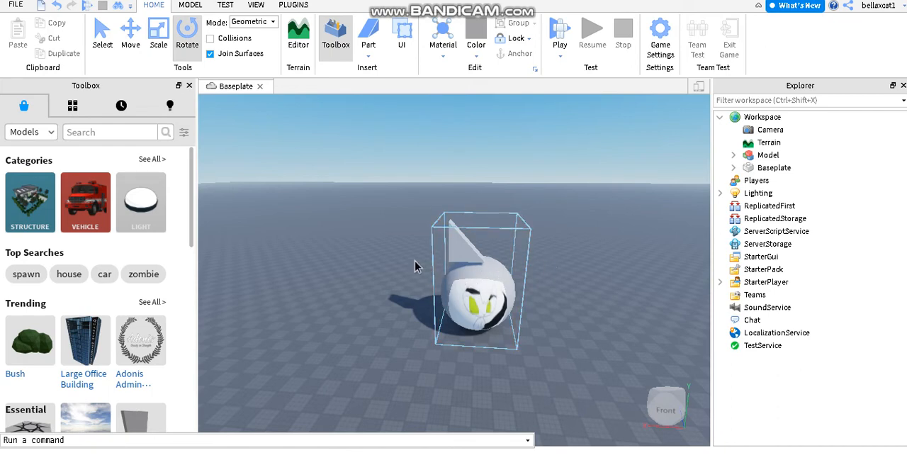
Start Save to Roblox on the Model to reach the Asset Configuration form
{"action": "right_click", "coordinate": [475, 281]}
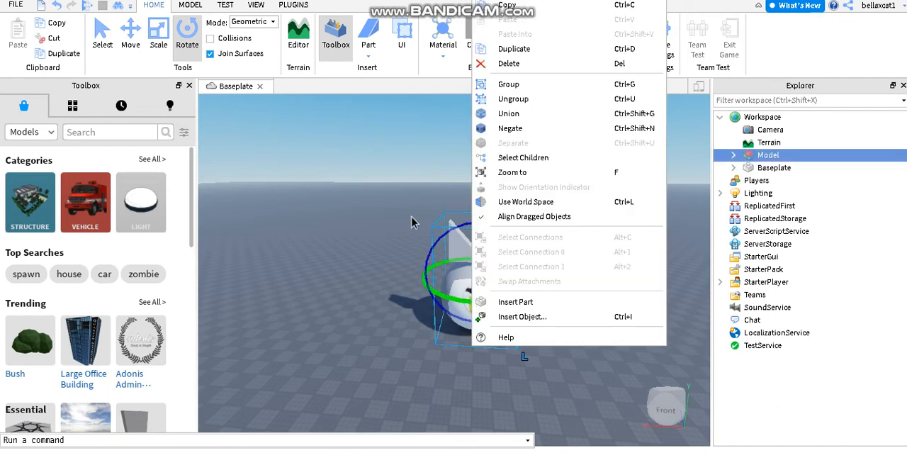
{"action": "mouse_move", "coordinate": [499, 278]}
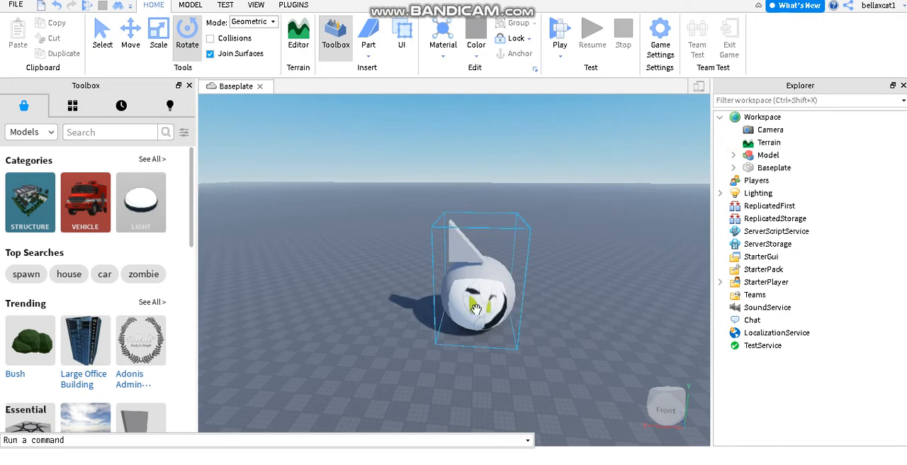
{"action": "right_click", "coordinate": [475, 309]}
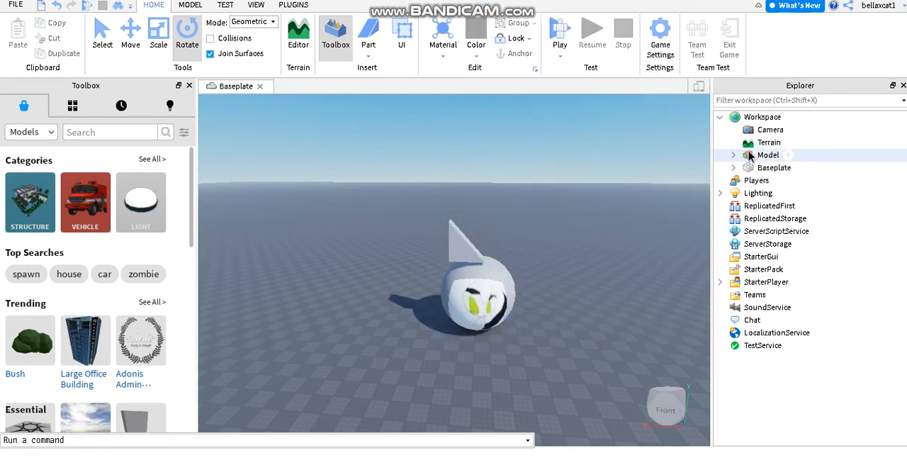
{"action": "right_click", "coordinate": [769, 154]}
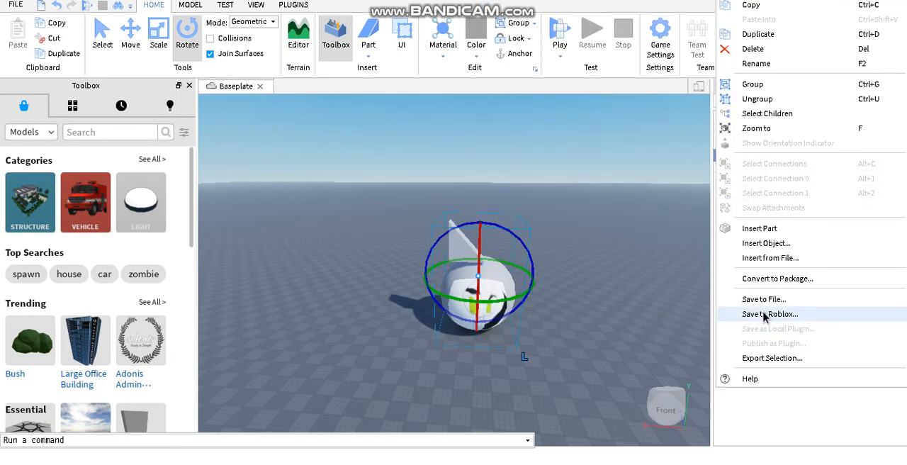
{"action": "left_click", "coordinate": [770, 314]}
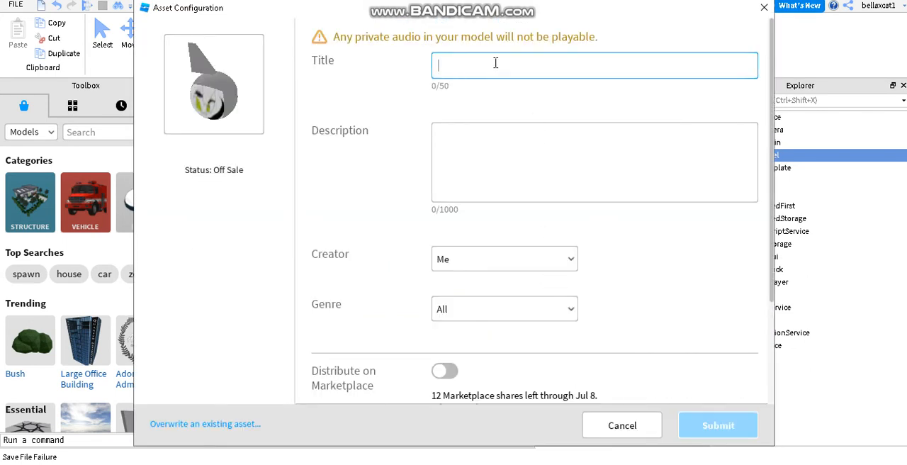
Title the asset 'test' and set its genre to Tutorial
{"action": "type", "text": "test"}
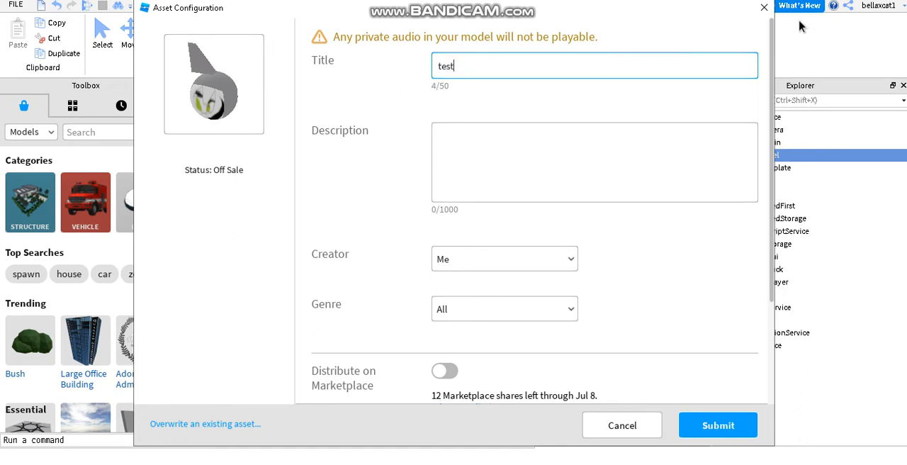
{"action": "mouse_move", "coordinate": [386, 116]}
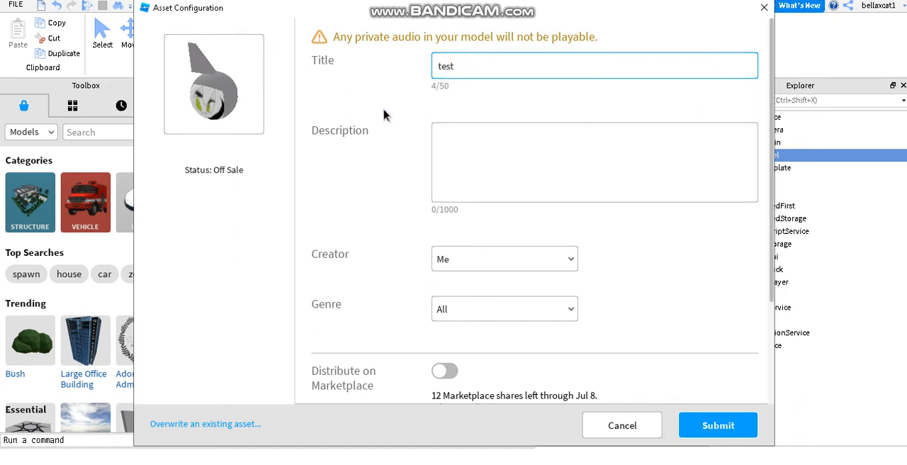
{"action": "left_click", "coordinate": [504, 310]}
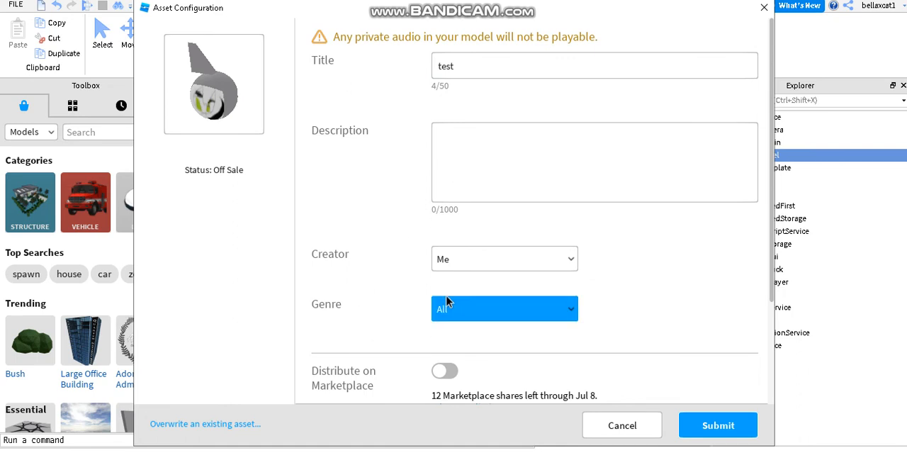
{"action": "scroll", "scroll_direction": "down", "scroll_amount": 3}
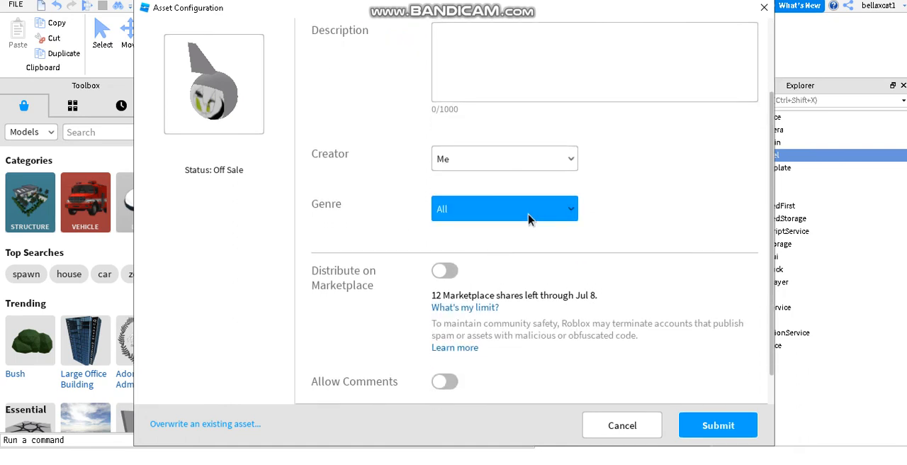
{"action": "left_click", "coordinate": [504, 208]}
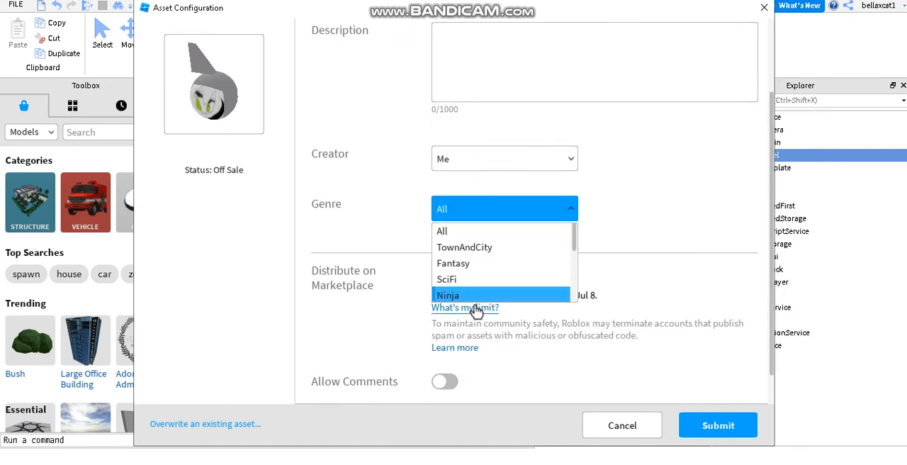
{"action": "scroll", "scroll_direction": "down", "scroll_amount": 3}
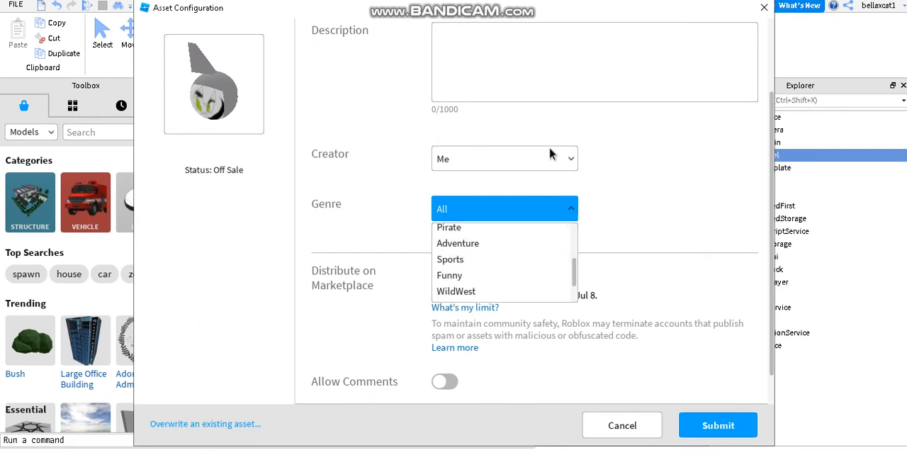
{"action": "scroll", "scroll_direction": "down", "scroll_amount": 3}
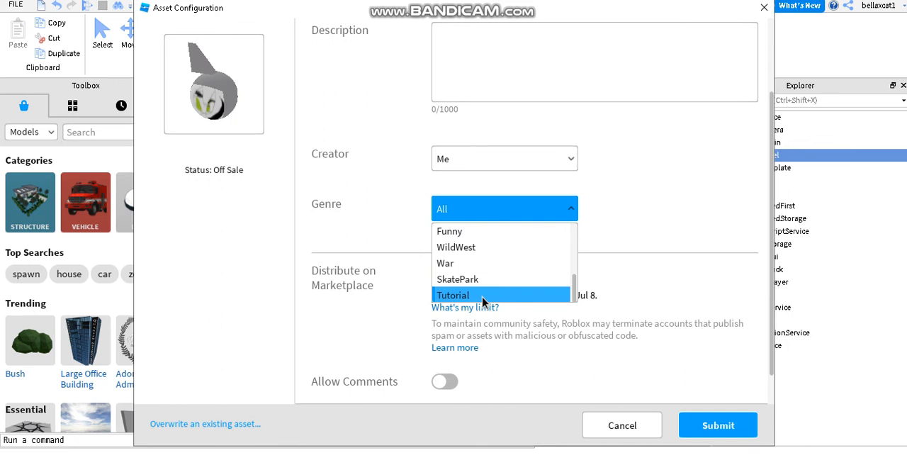
{"action": "left_click", "coordinate": [452, 295]}
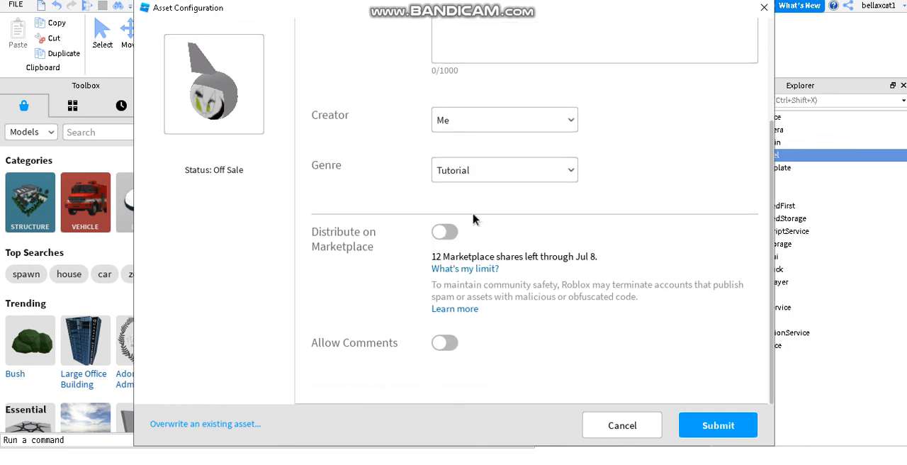
Enable Allow Comments and Marketplace distribution, submit, and acknowledge the save error
{"action": "left_click", "coordinate": [445, 343]}
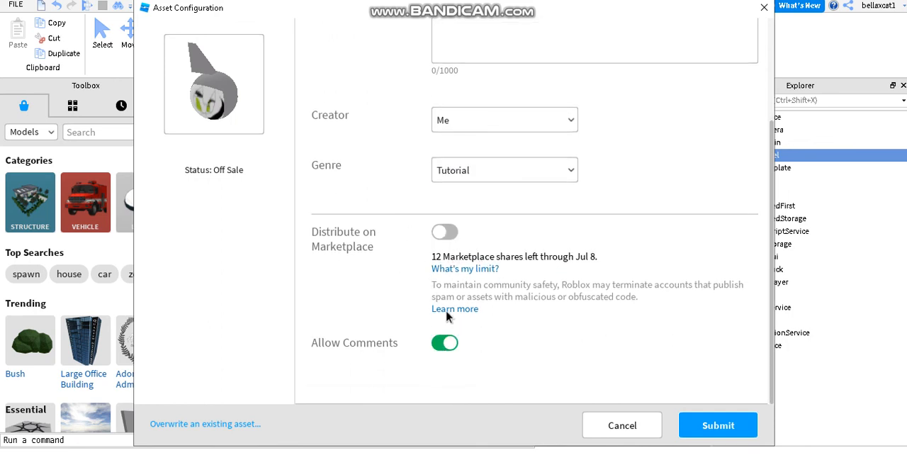
{"action": "left_click", "coordinate": [445, 233]}
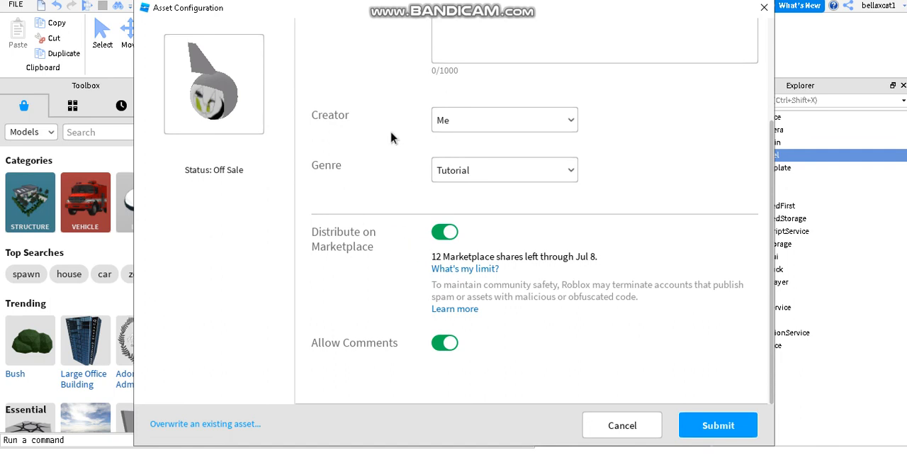
{"action": "mouse_move", "coordinate": [463, 232]}
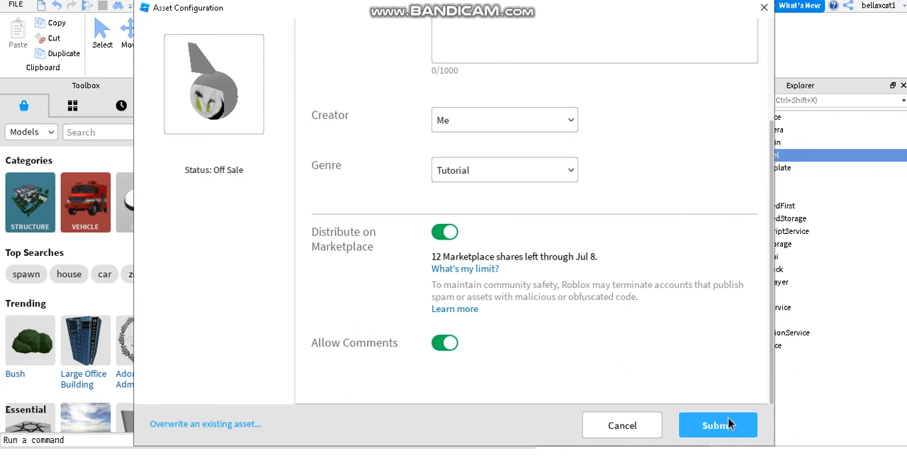
{"action": "left_click", "coordinate": [717, 425]}
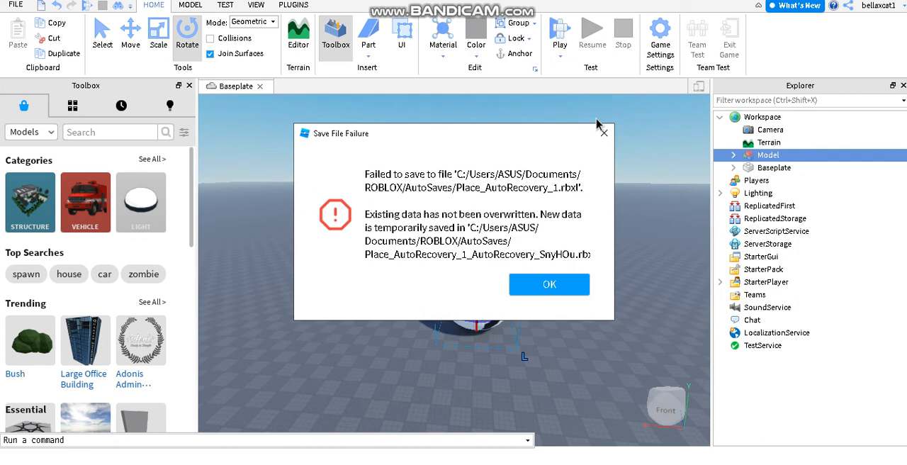
{"action": "left_click", "coordinate": [548, 283]}
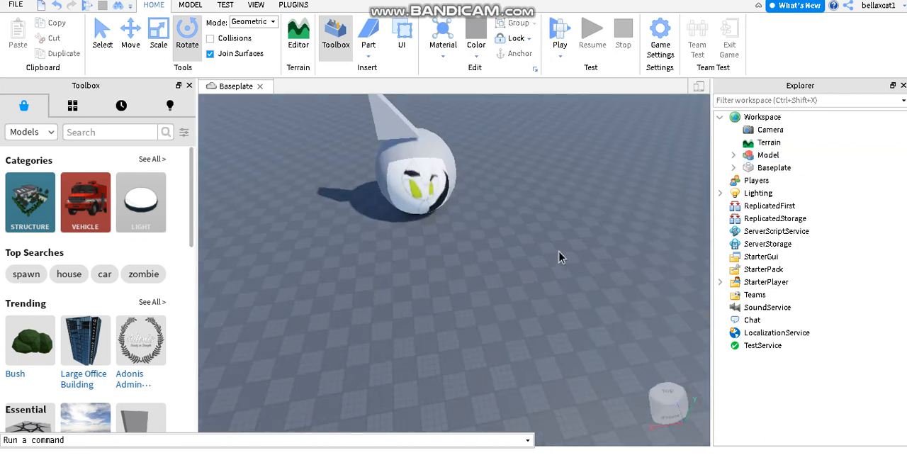